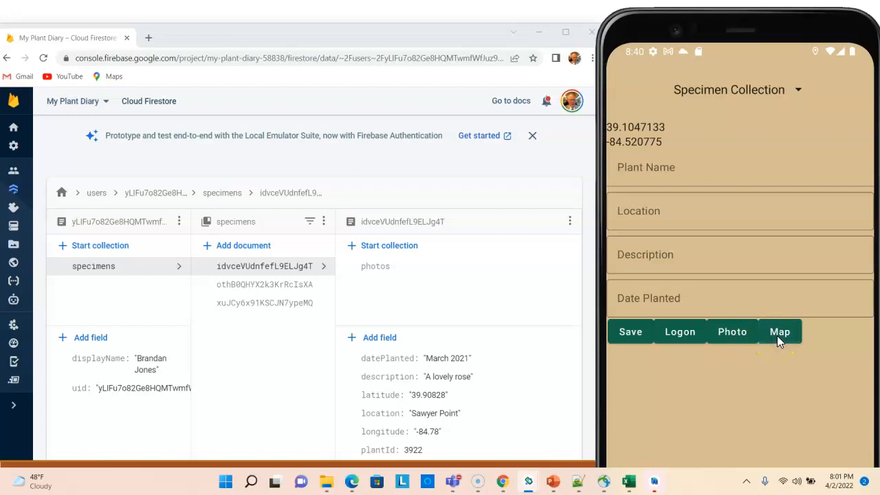
# Step: Launch the specimen map in the emulator and show a marker's details
pyautogui.click(780, 332)
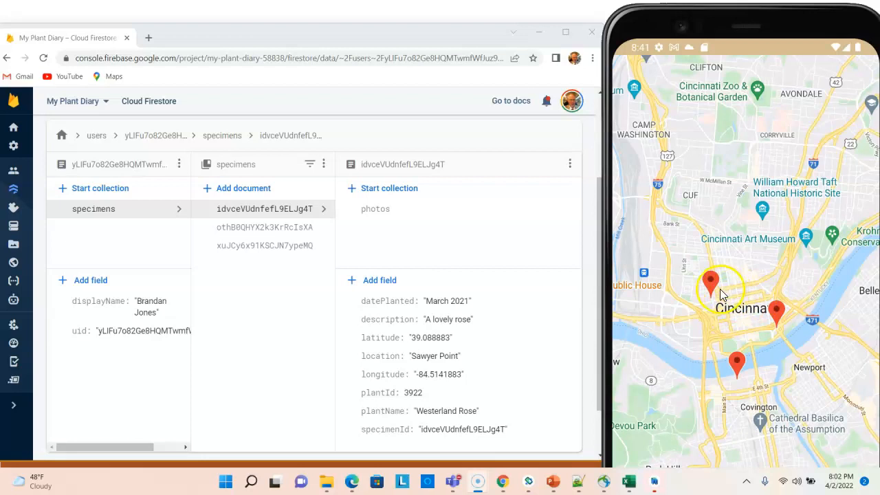
pyautogui.click(713, 281)
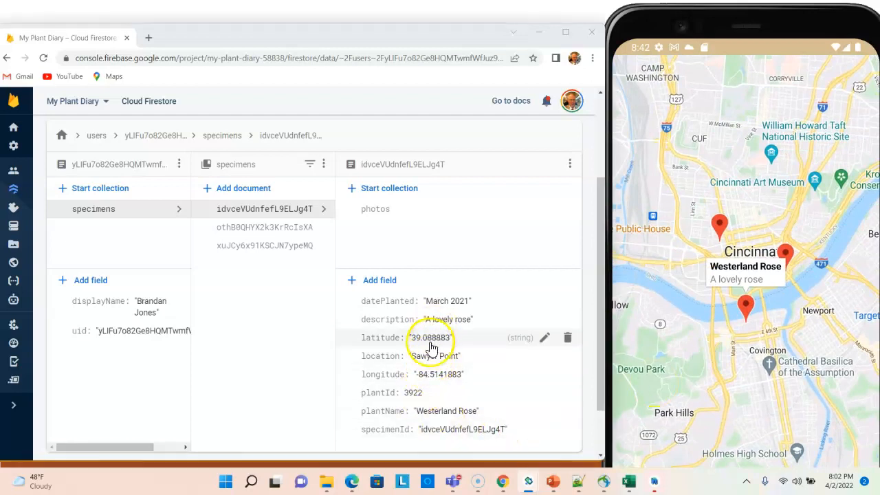
# Step: Change the Westerland Rose specimen's latitude to 39.128883 in Firestore and update it
pyautogui.click(545, 337)
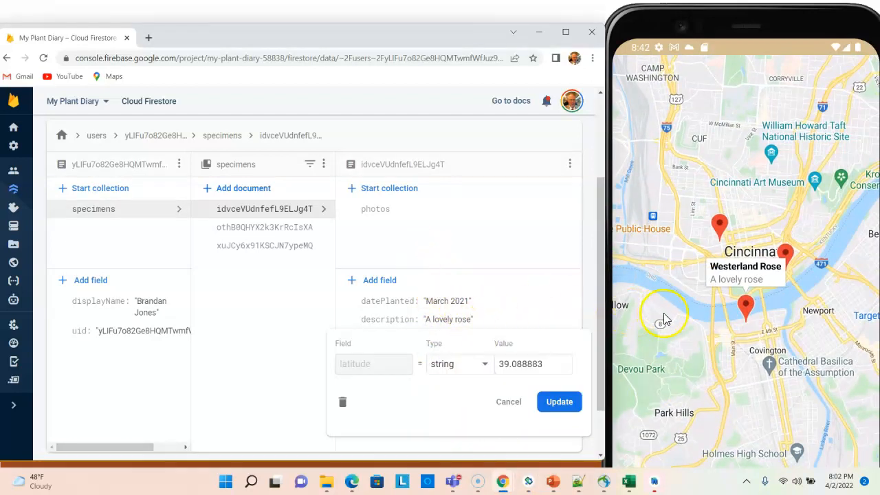
pyautogui.click(533, 363)
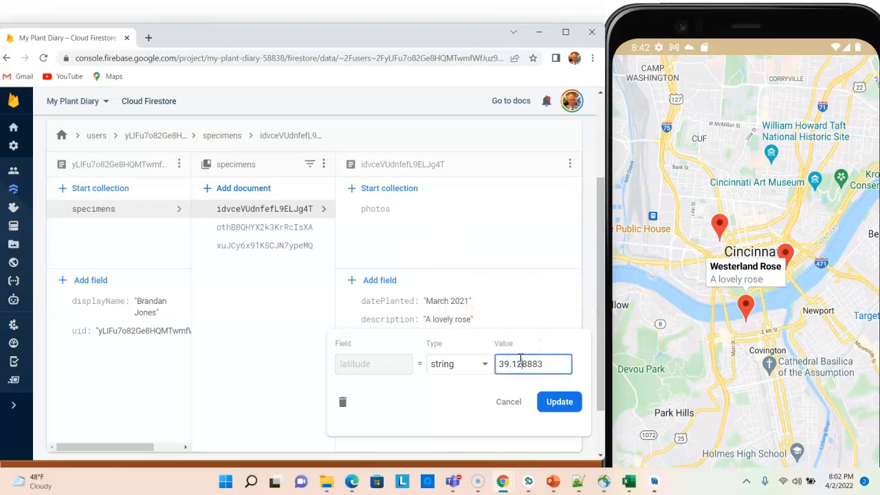
pyautogui.click(559, 401)
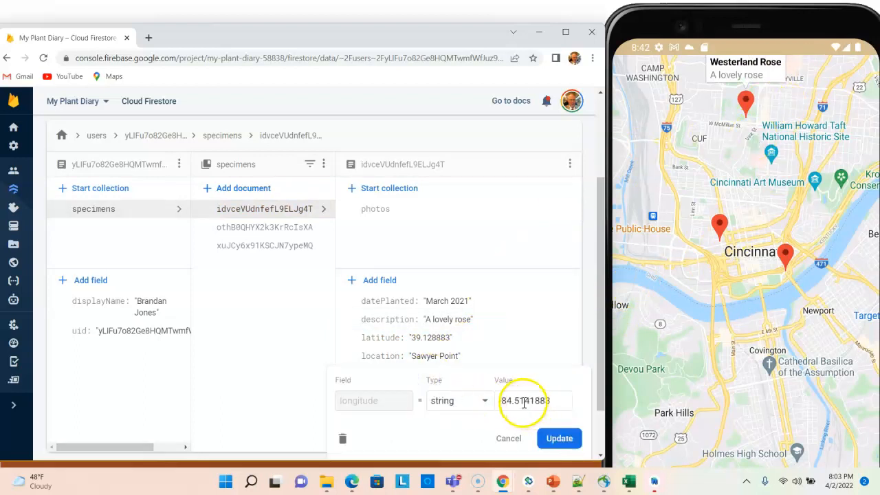
pyautogui.click(560, 437)
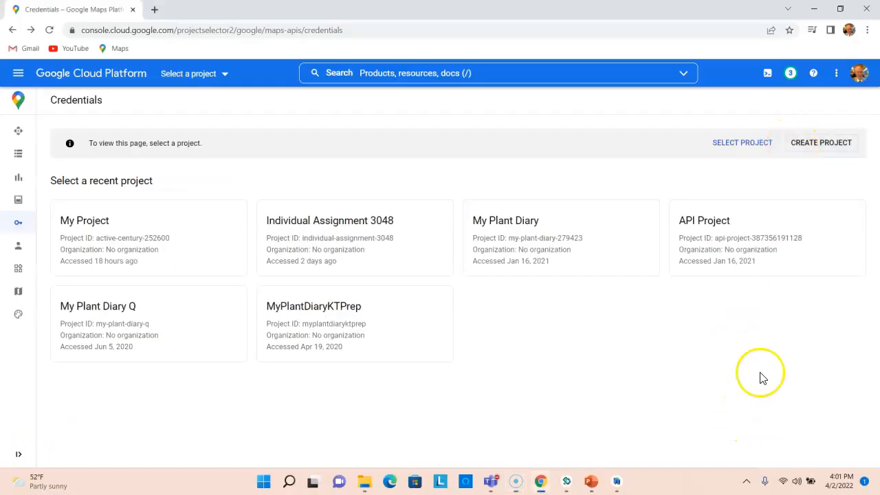
# Step: Create the My Plant Diary 32 project and enable the Maps SDK for Android
pyautogui.click(821, 142)
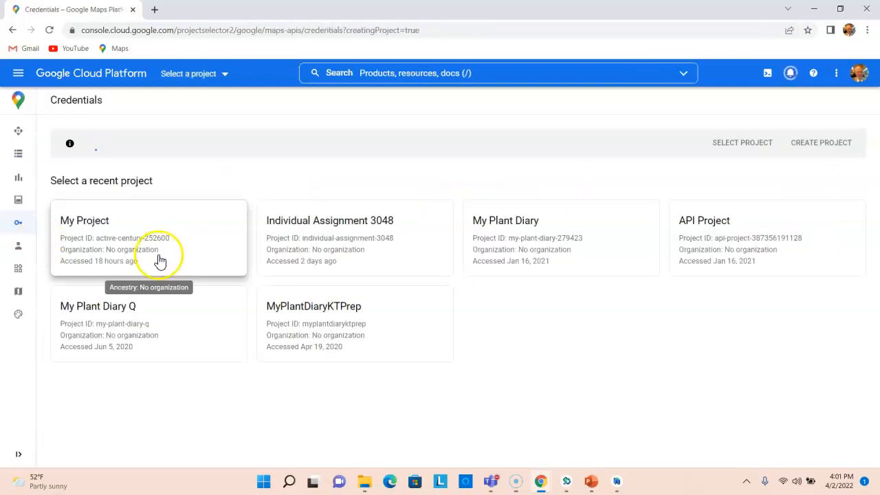
pyautogui.click(148, 236)
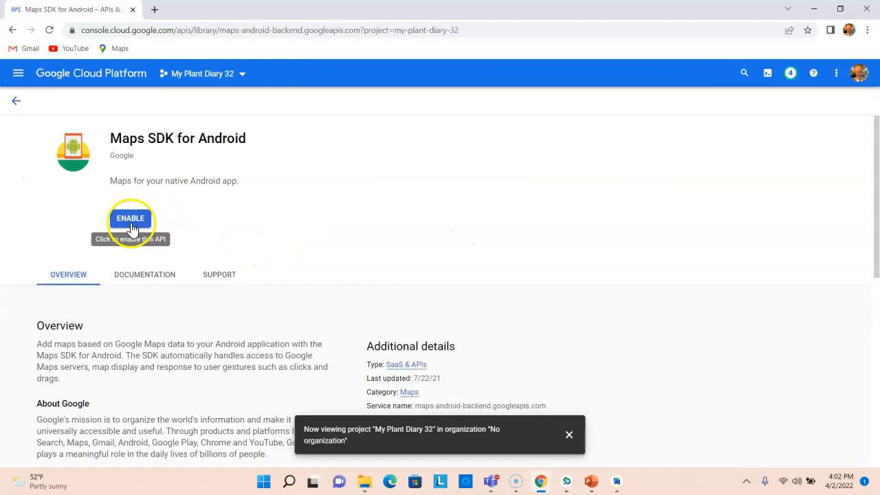
pyautogui.click(130, 217)
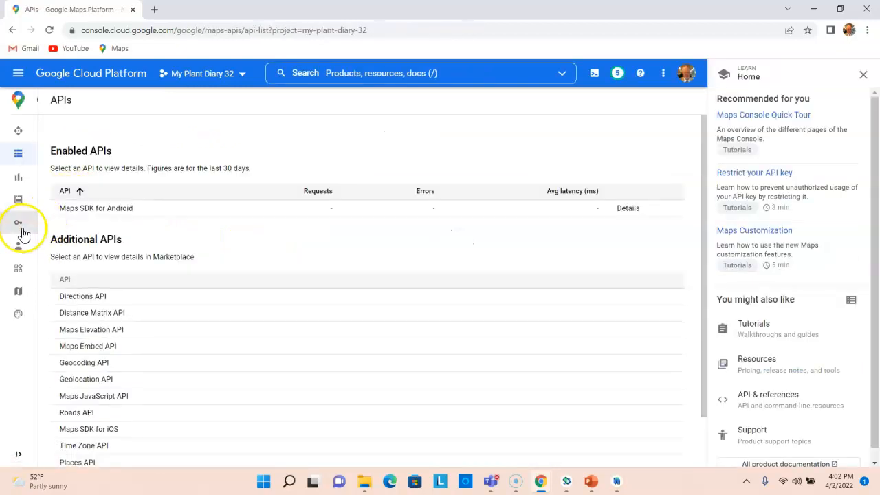
# Step: Create a new API key under Credentials and copy it
pyautogui.click(18, 223)
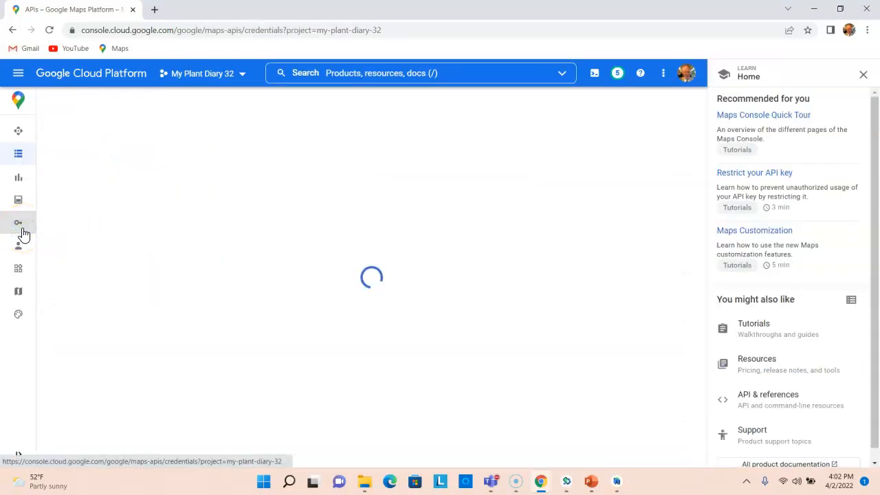
pyautogui.click(19, 223)
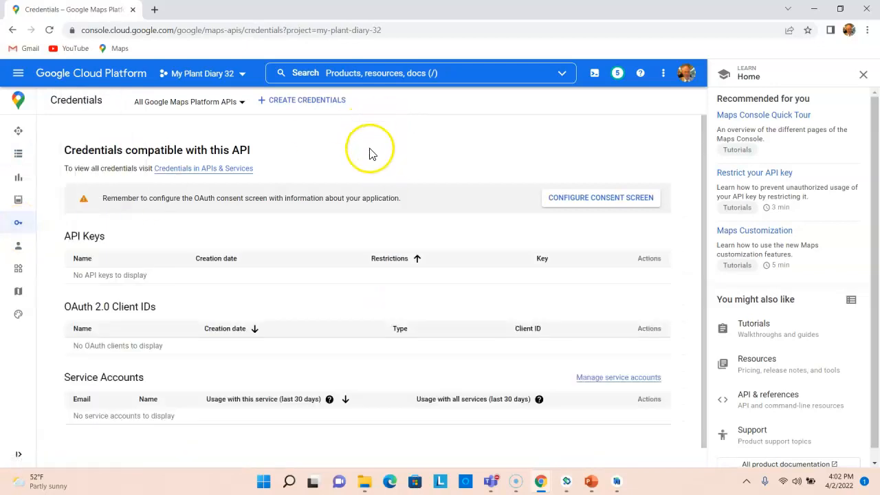
pyautogui.click(306, 99)
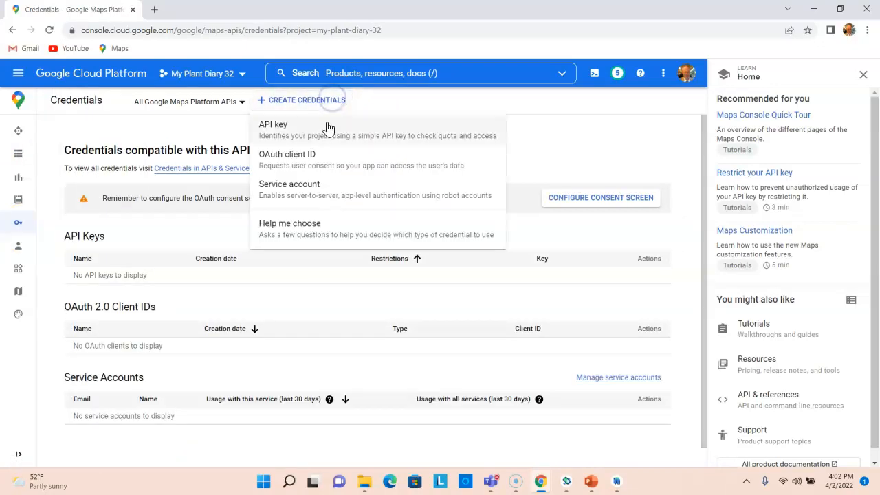
pyautogui.click(273, 124)
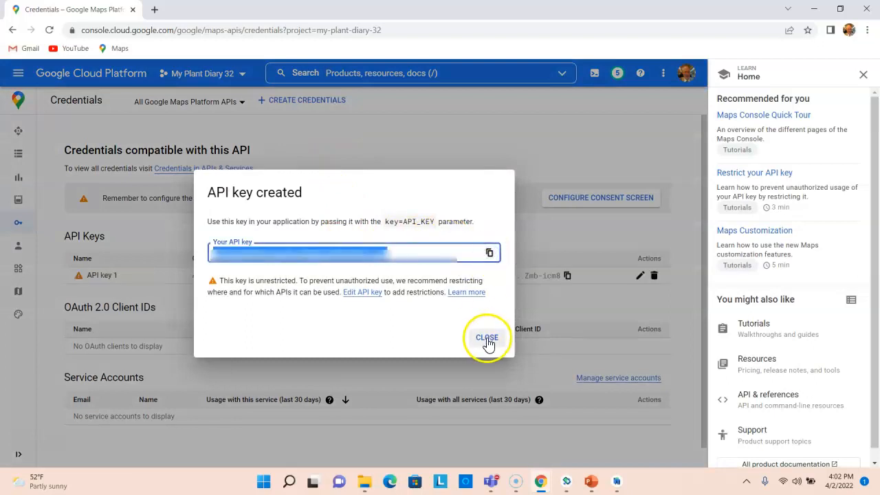
pyautogui.click(487, 339)
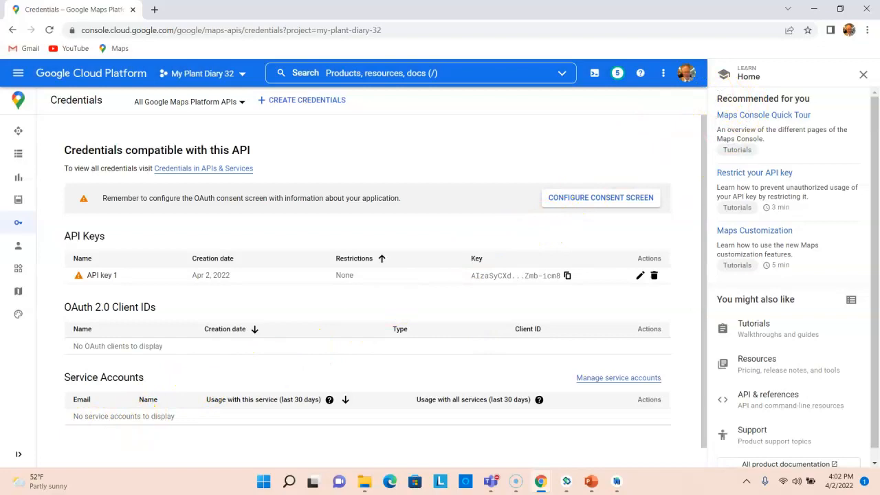
pyautogui.click(440, 482)
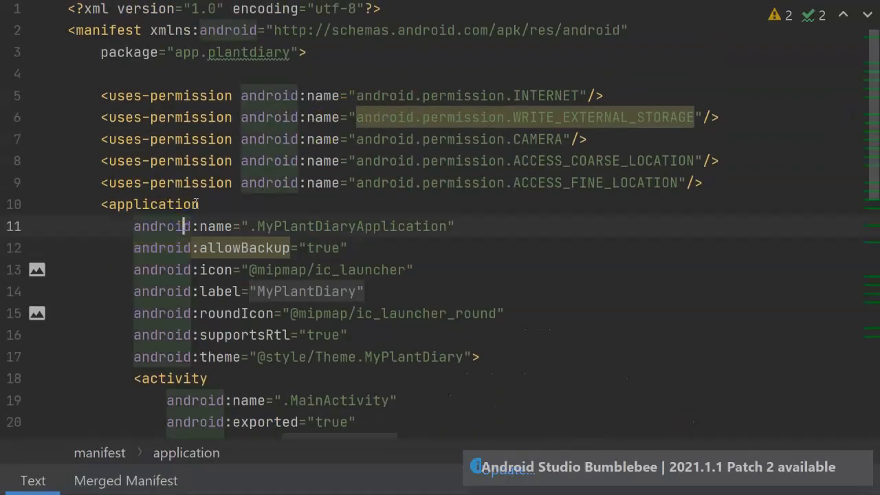
# Step: Add a com.google.android.maps.v2.API_KEY meta-data entry with the key inside <application>
pyautogui.scroll(-3)
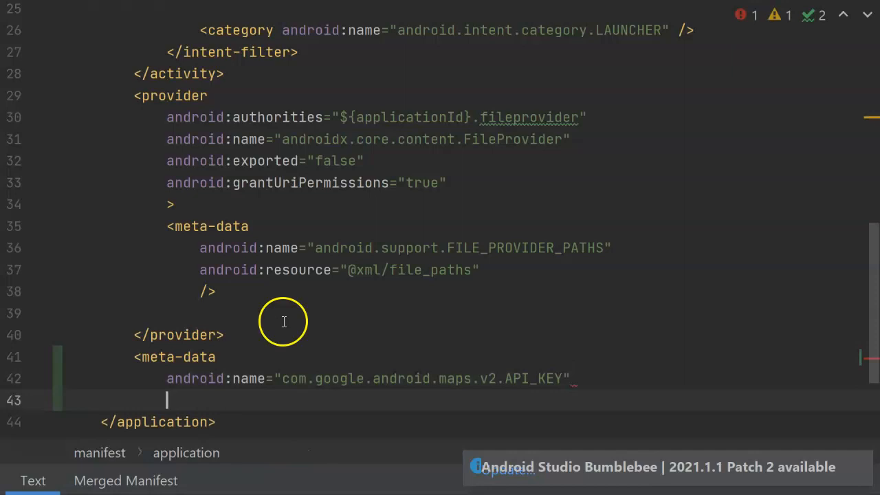
pyautogui.write('android:value="')
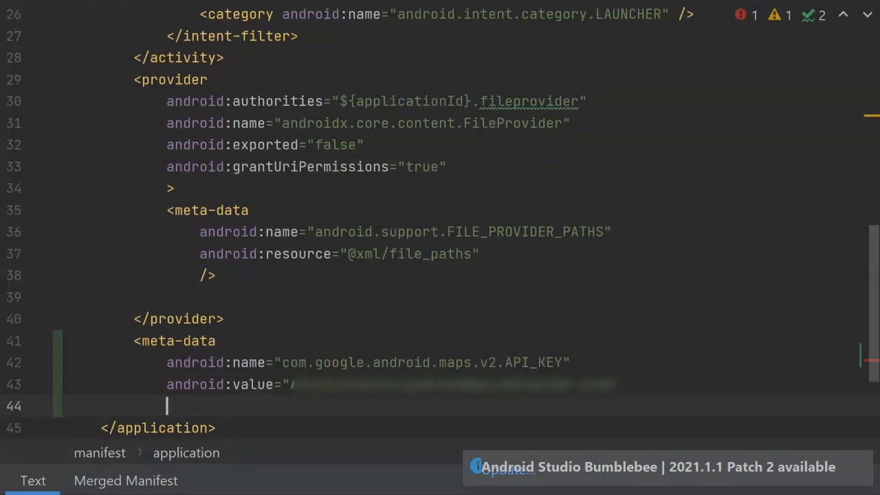
pyautogui.write('/>')
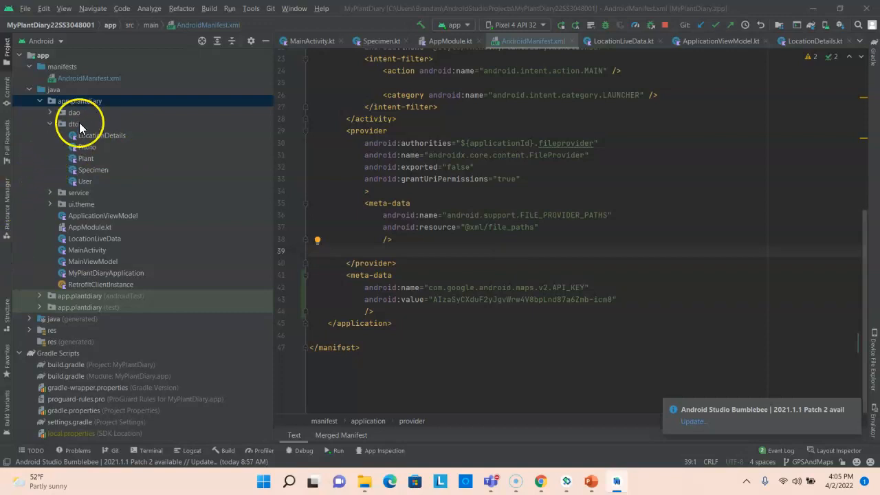
# Step: Create a new Kotlin class SpecimenMapsActivity in the app.plantdiary package
pyautogui.click(50, 123)
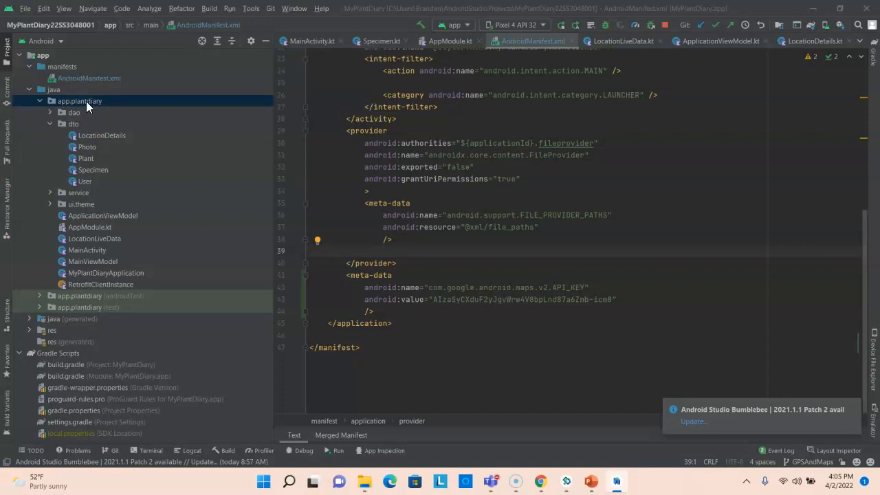
pyautogui.rightClick(80, 102)
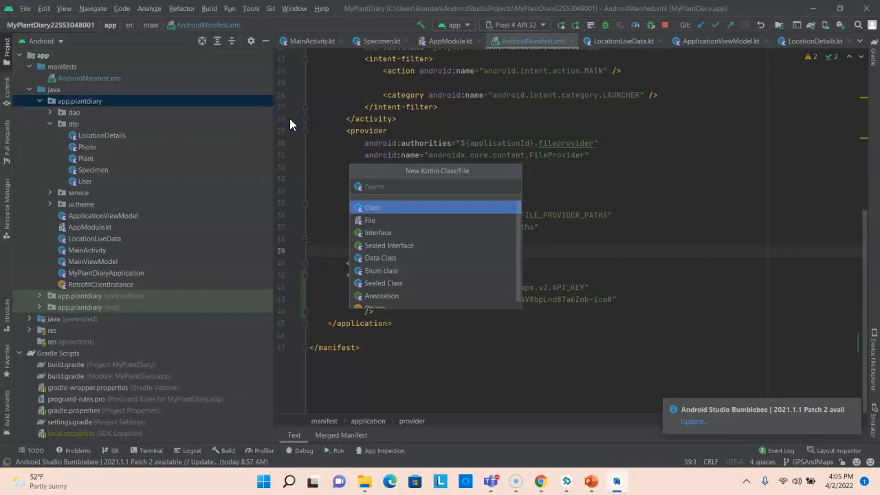
pyautogui.write('SpecimenMapsActivity : ComponentActivity() {')
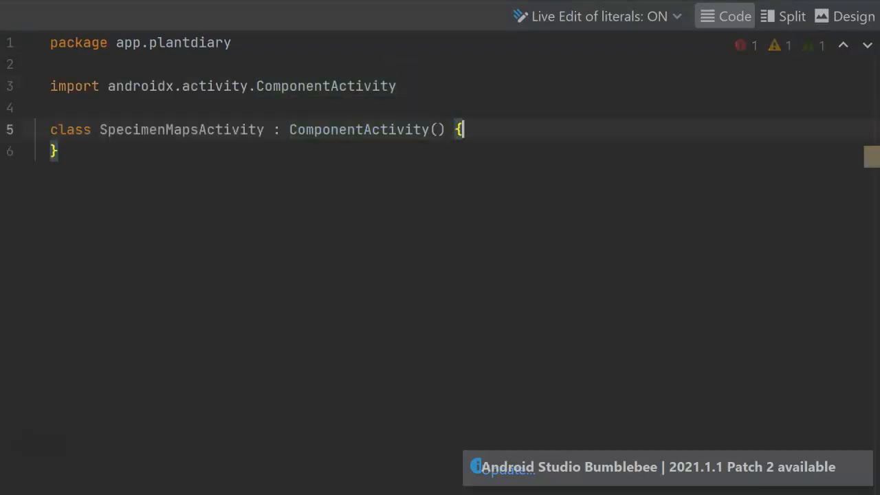
# Step: Override onCreate and declare 'private val viewModel : MainViewModel by viewModel<MainViewModel>()'
pyautogui.press('Enter')
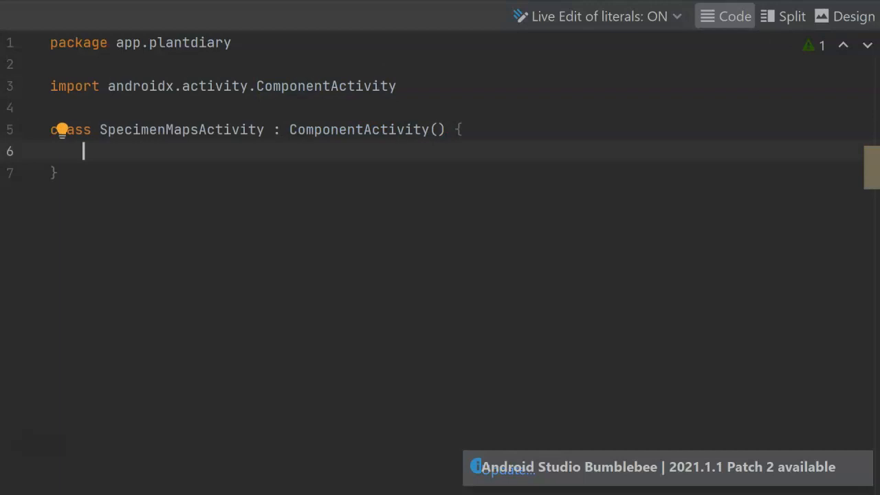
pyautogui.write('onCrea')
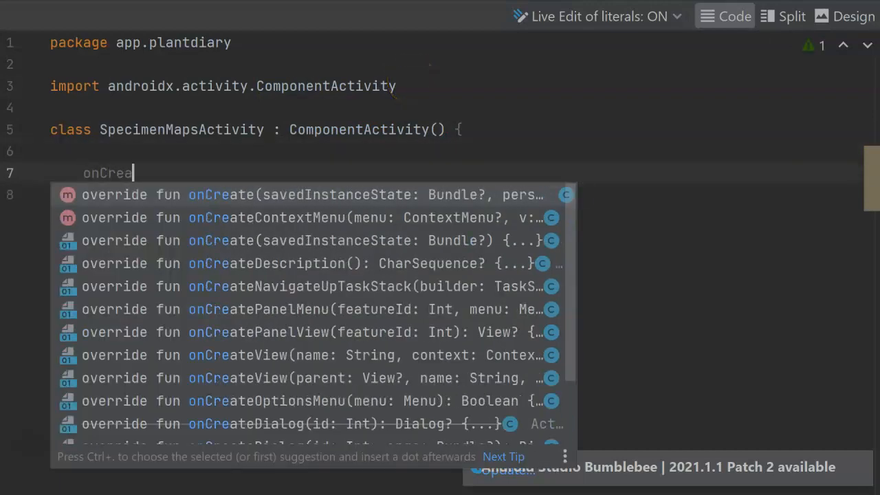
pyautogui.write('te')
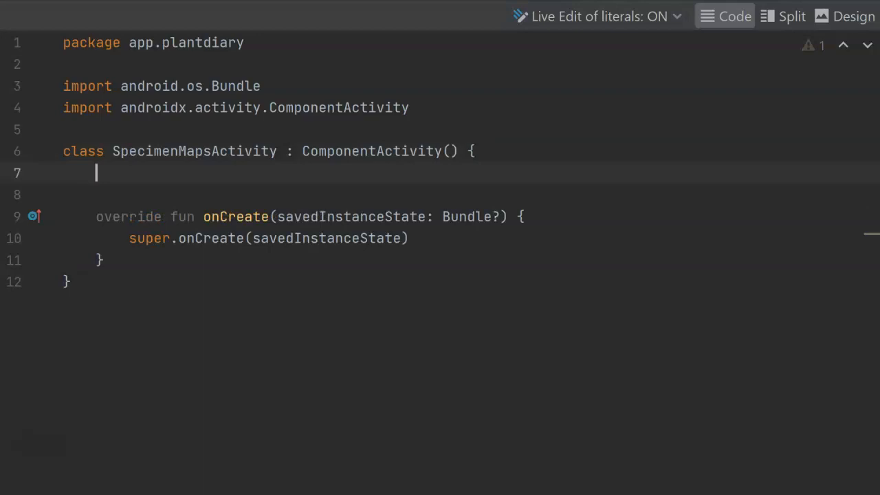
pyautogui.write('private val viewModel : MainViewModel by viewModel<MainViewModel>(')
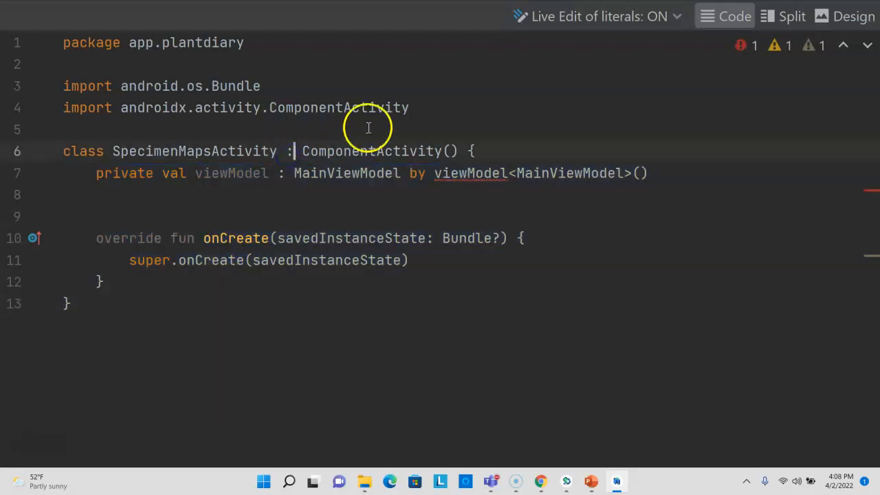
pyautogui.press('Enter')
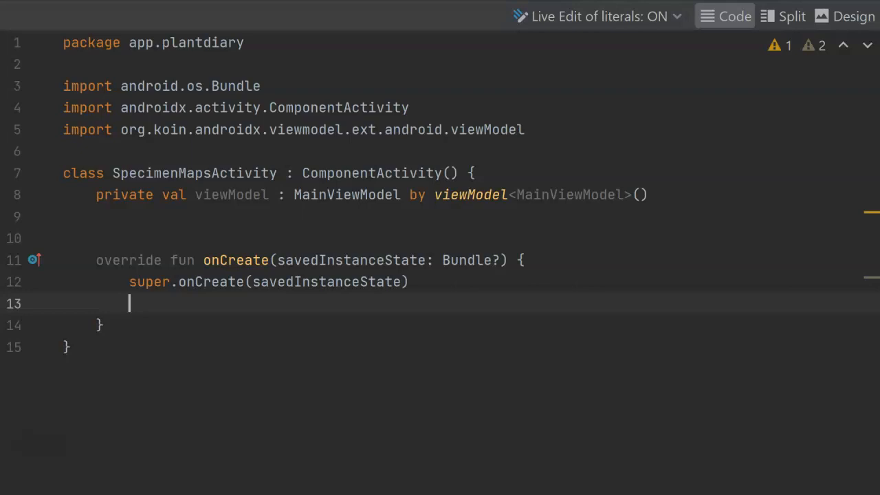
# Step: Set onCreate content to a new SpecimenMap() function with an empty body
pyautogui.write('set')
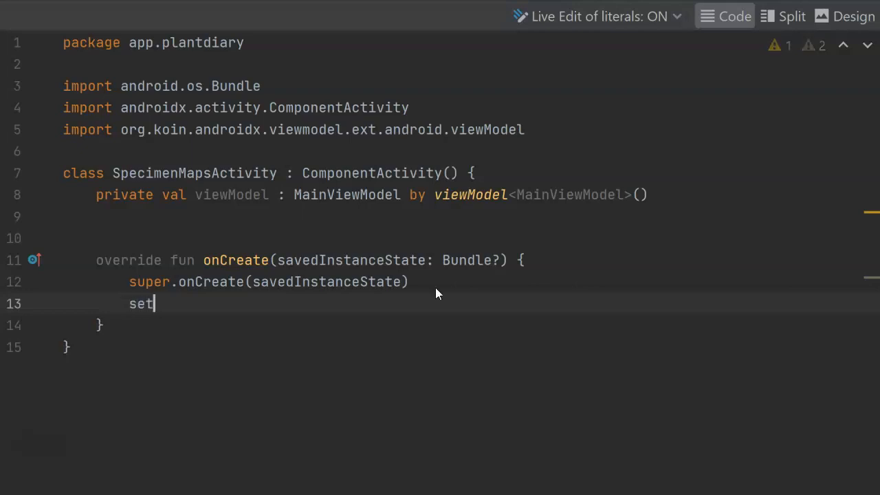
pyautogui.write('Content {')
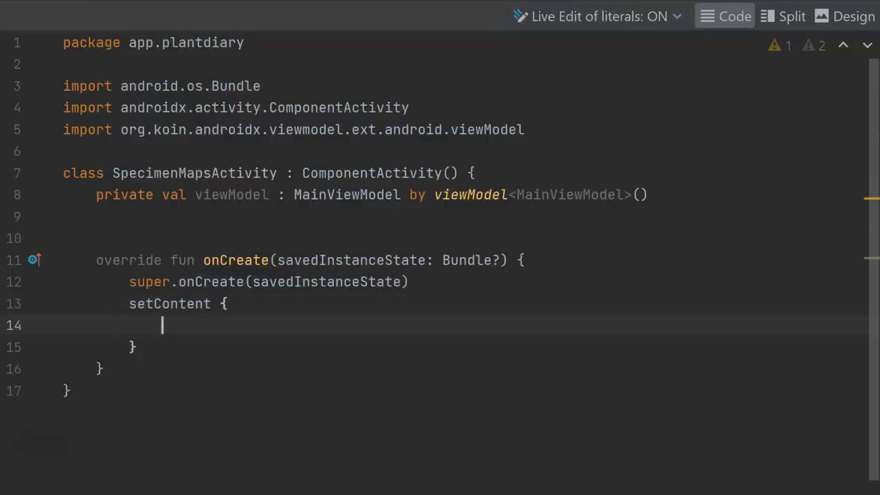
pyautogui.write('SPec')
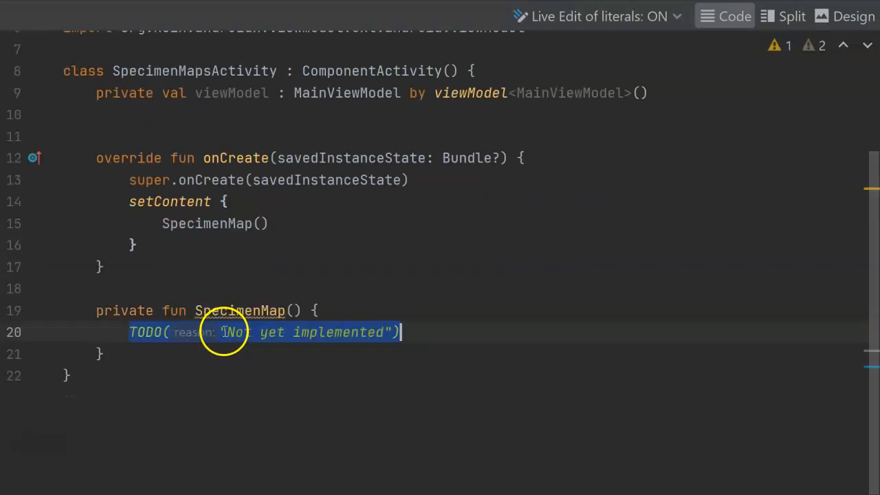
pyautogui.press('Delete')
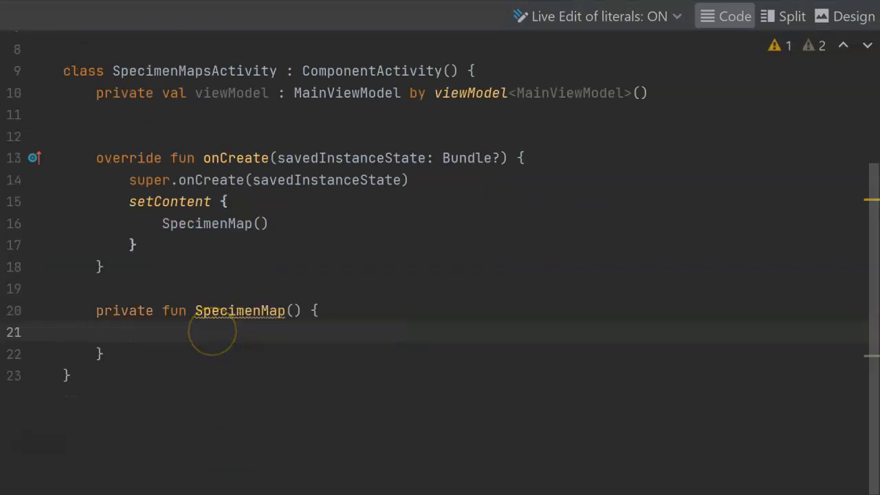
# Step: Add a GoogleMap () {} block and resolve it via the play-services-maps library dependency
pyautogui.write('GoogleMap')
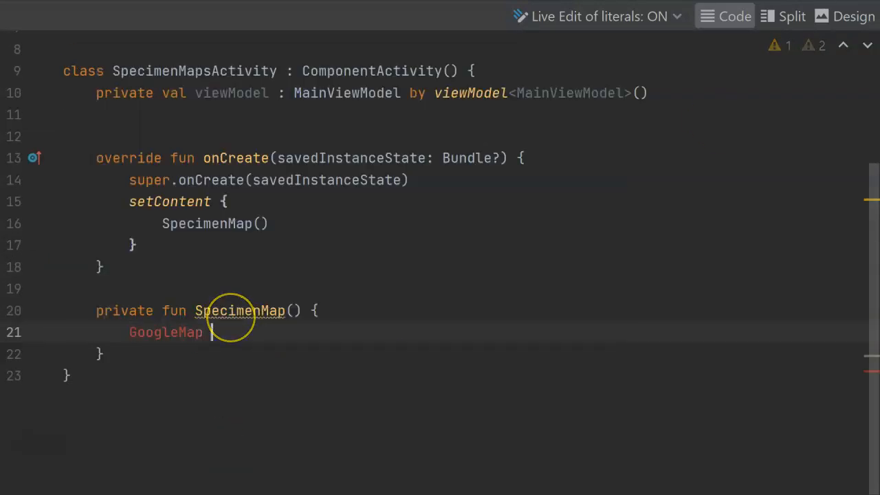
pyautogui.write('() {}')
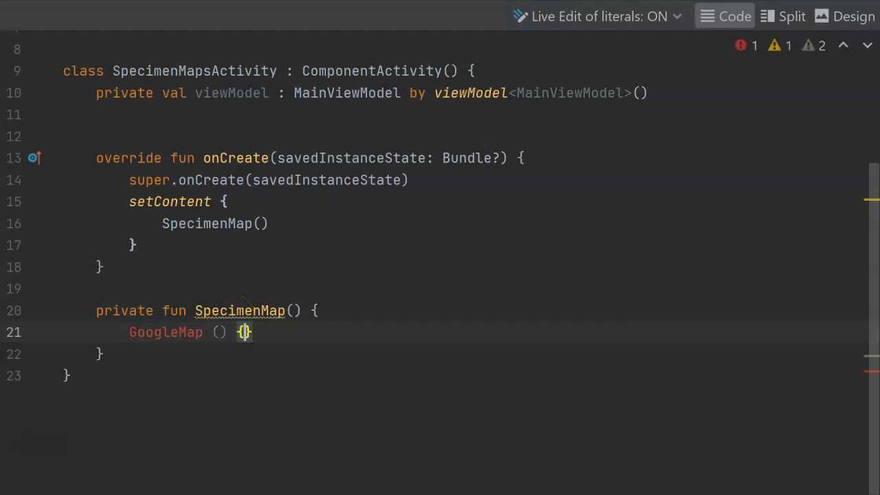
pyautogui.press('enter')
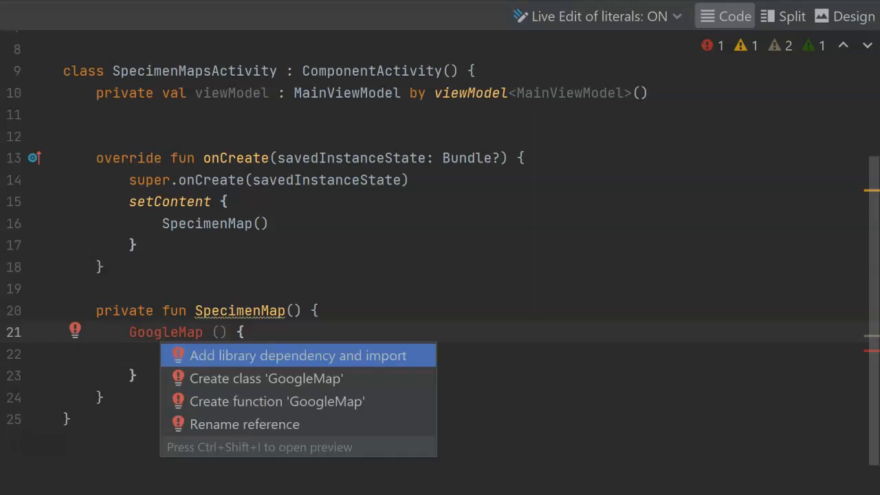
pyautogui.click(298, 355)
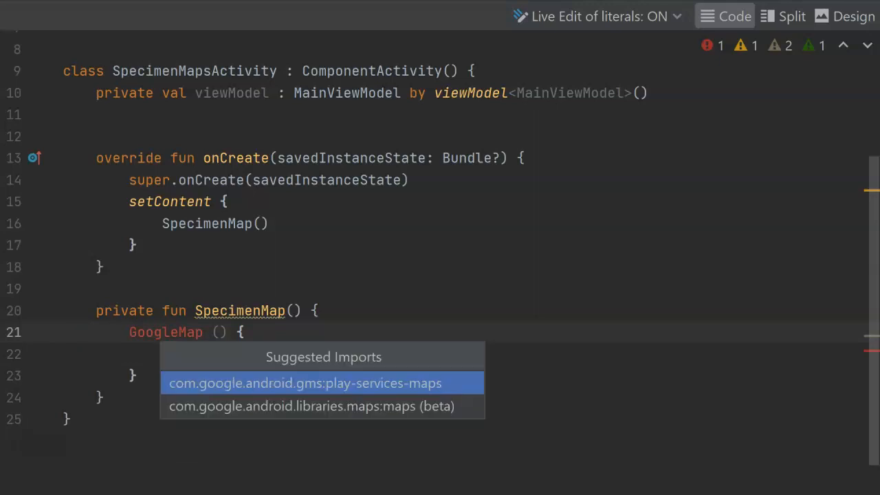
pyautogui.moveTo(325, 393)
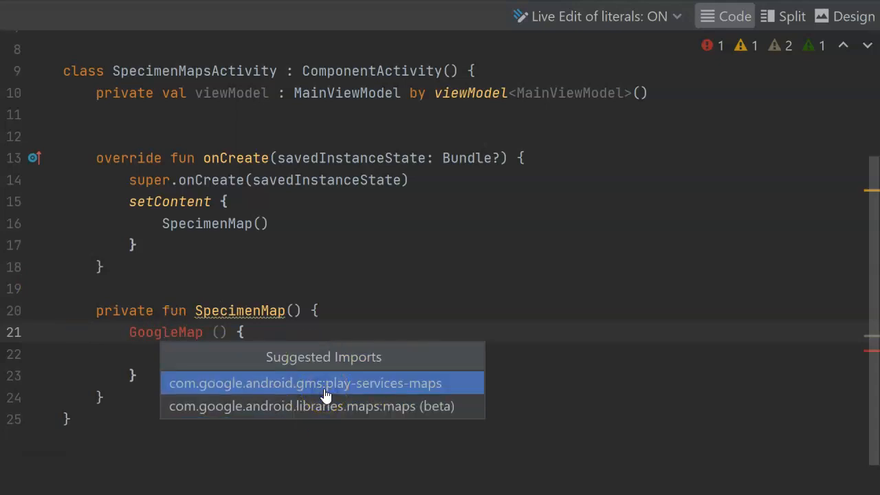
pyautogui.click(305, 383)
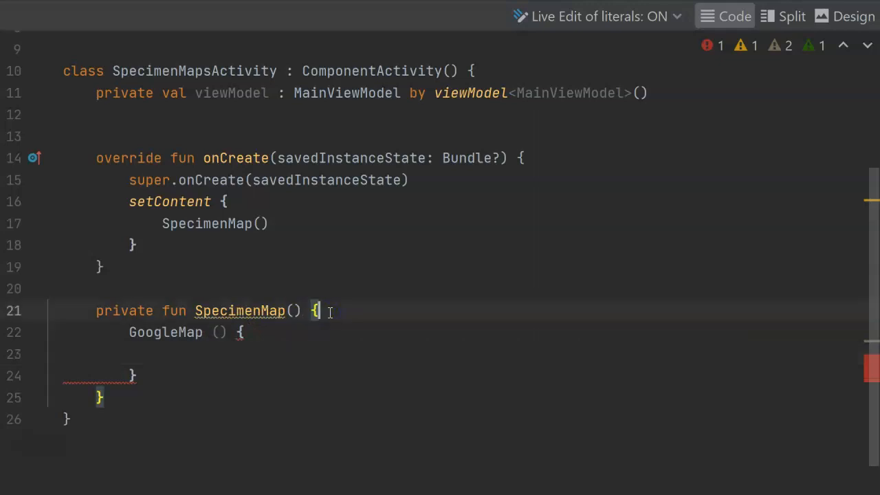
# Step: Add the maps-compose:1.0.0 dependency to build.gradle and start val cincinnati = LatLng in the activity
pyautogui.write('val cincinnati = LatLng')
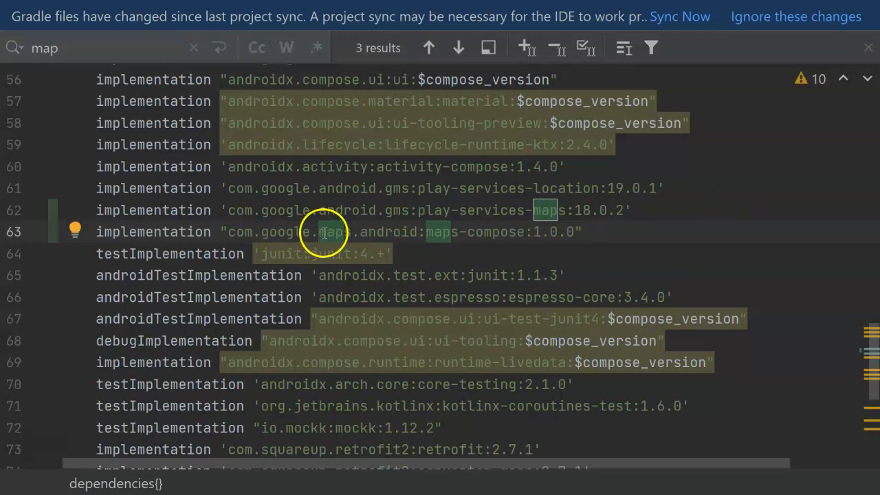
pyautogui.moveTo(490, 237)
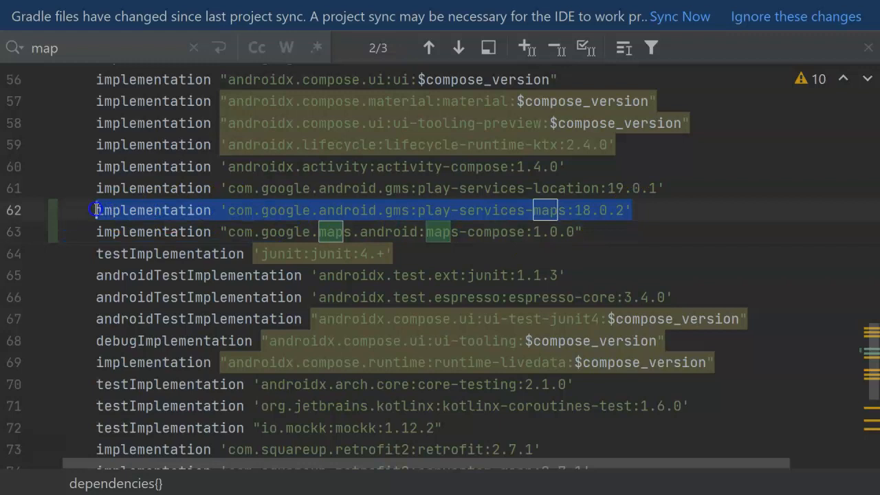
pyautogui.moveTo(461, 210)
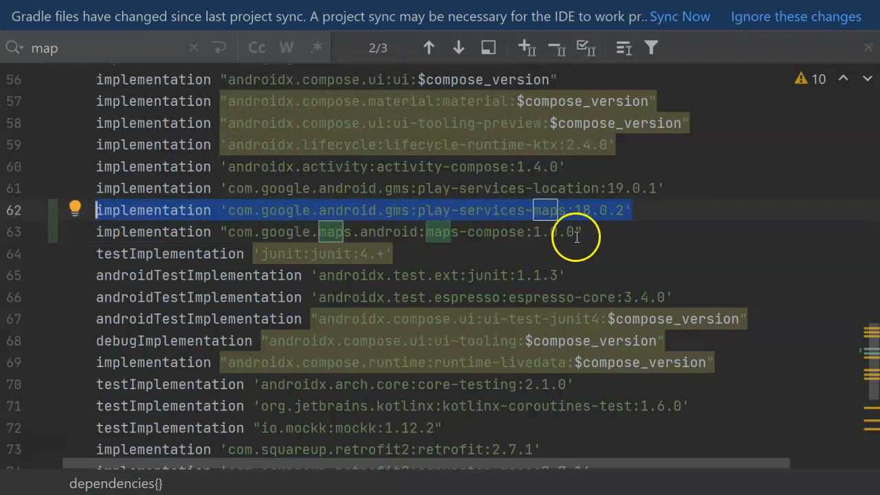
pyautogui.click(679, 17)
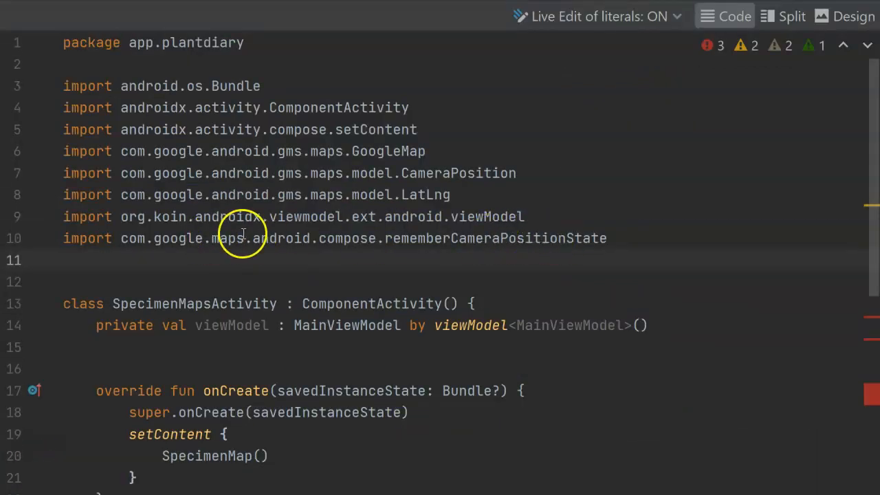
# Step: Define Cincinnati LatLng(39.74, -84.51) with camera state at zoom 10 and begin GoogleMap's modifier argument
pyautogui.scroll(-3)
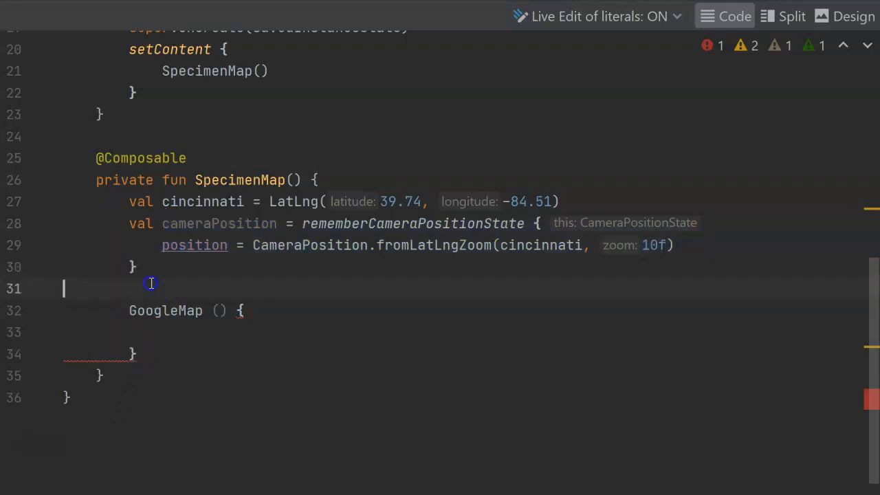
pyautogui.press('Backspace')
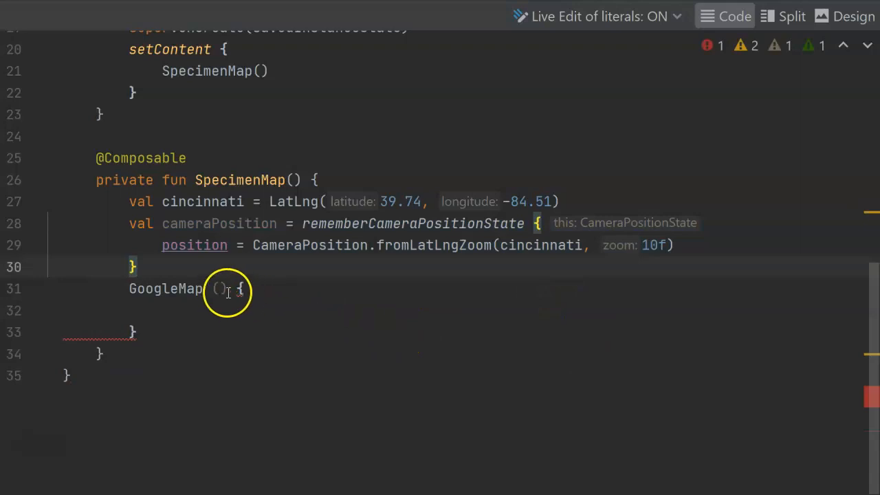
pyautogui.click(219, 289)
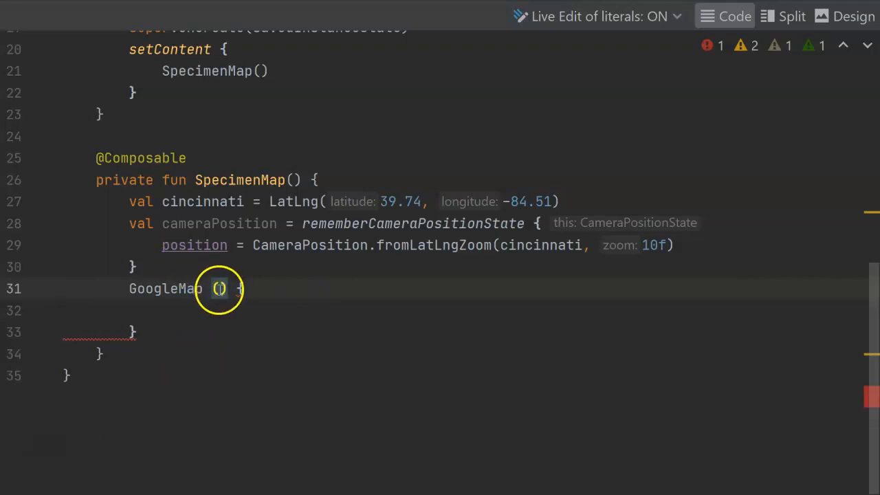
pyautogui.write('modifier = Mo')
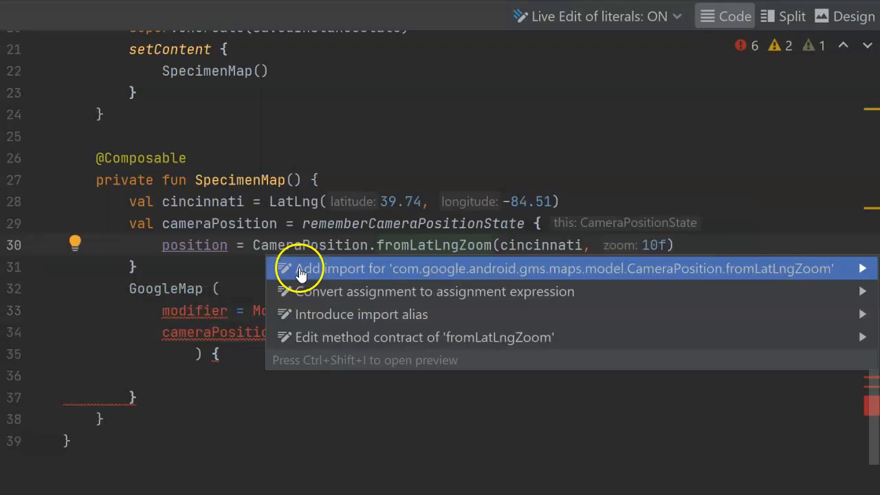
# Step: Pass Modifier.fillMaxSize() and cameraPositionState = cameraPosition to GoogleMap with imports resolved
pyautogui.click(300, 268)
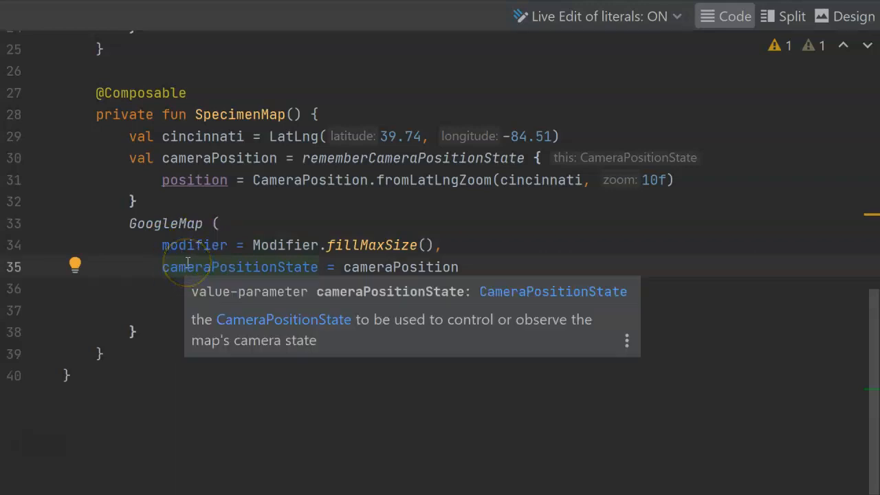
pyautogui.moveTo(217, 267)
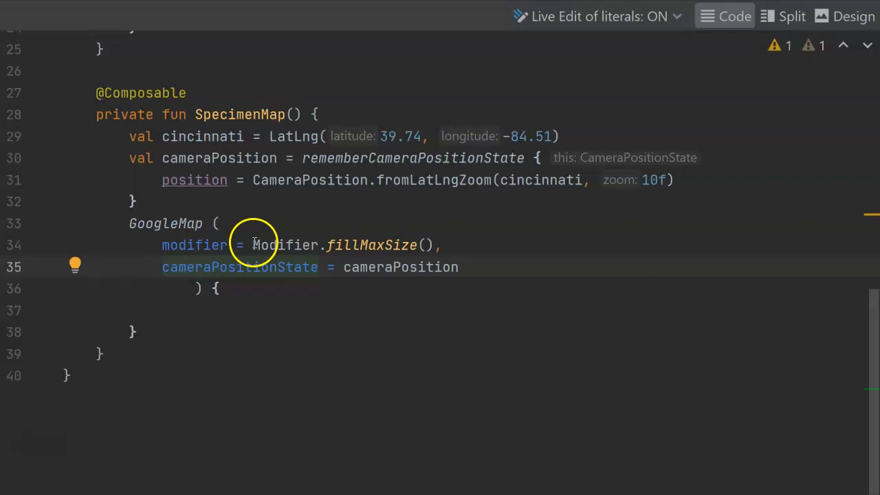
pyautogui.moveTo(305, 245)
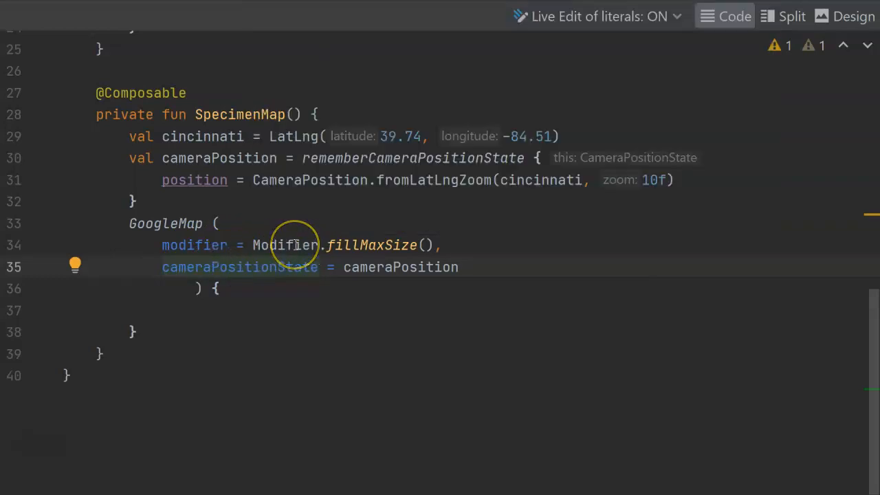
pyautogui.moveTo(302, 283)
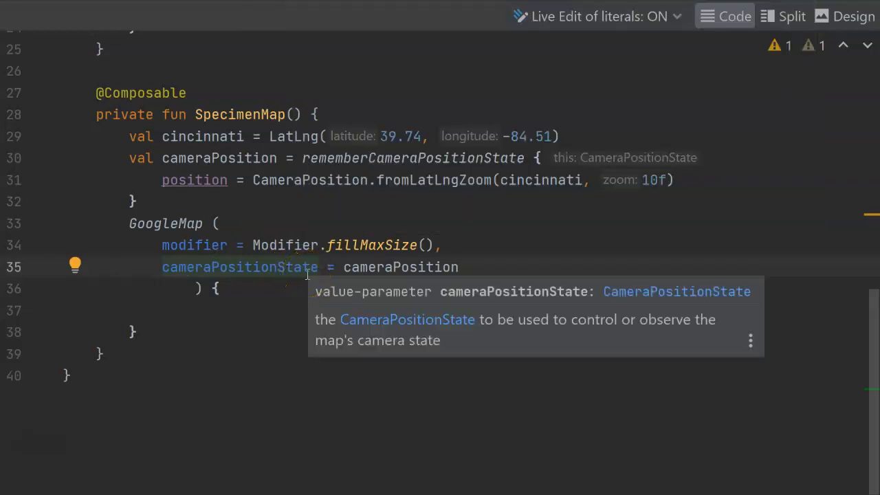
pyautogui.moveTo(468, 220)
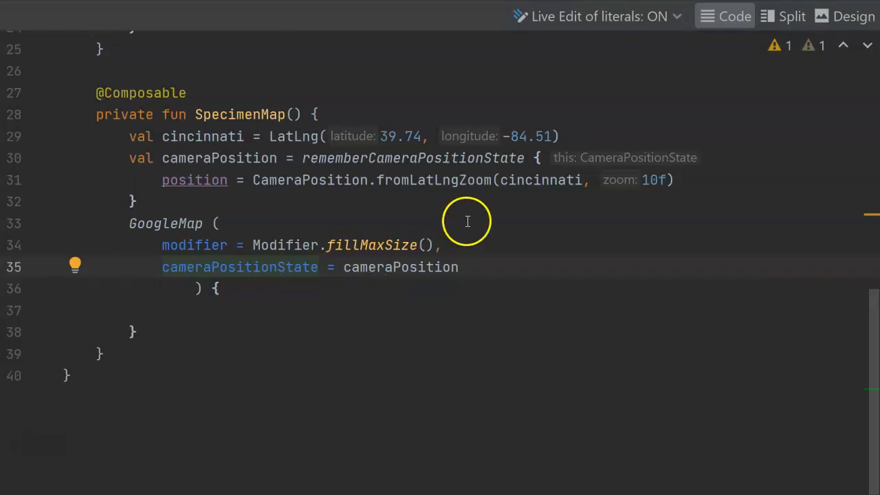
pyautogui.click(635, 179)
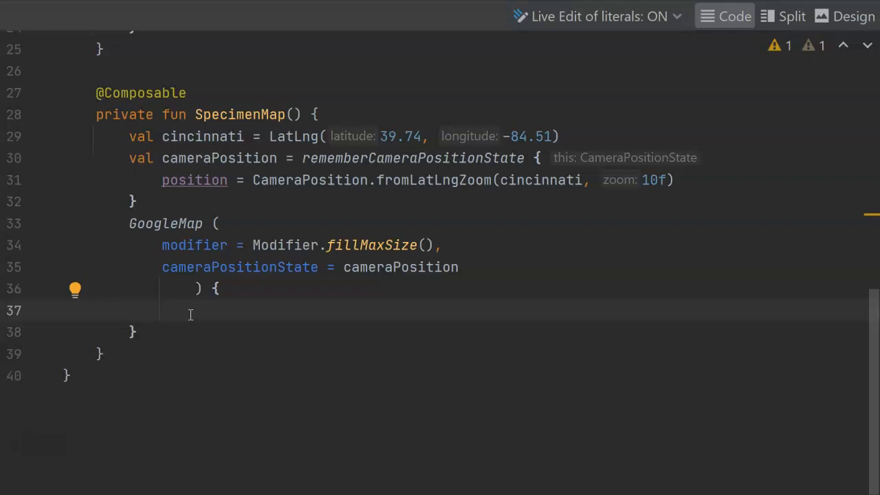
# Step: Start a Marker( inside the GoogleMap block, importing Marker from maps-compose, then move to the manifest
pyautogui.write('Marker(')
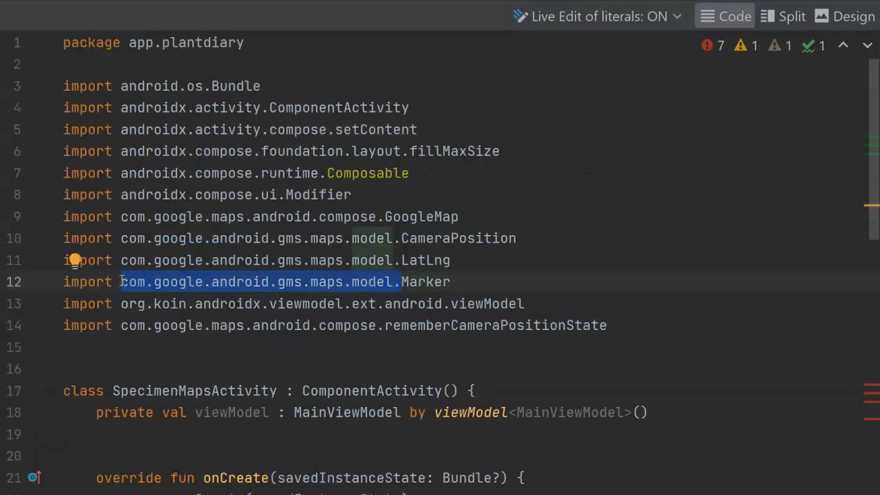
pyautogui.moveTo(272, 231)
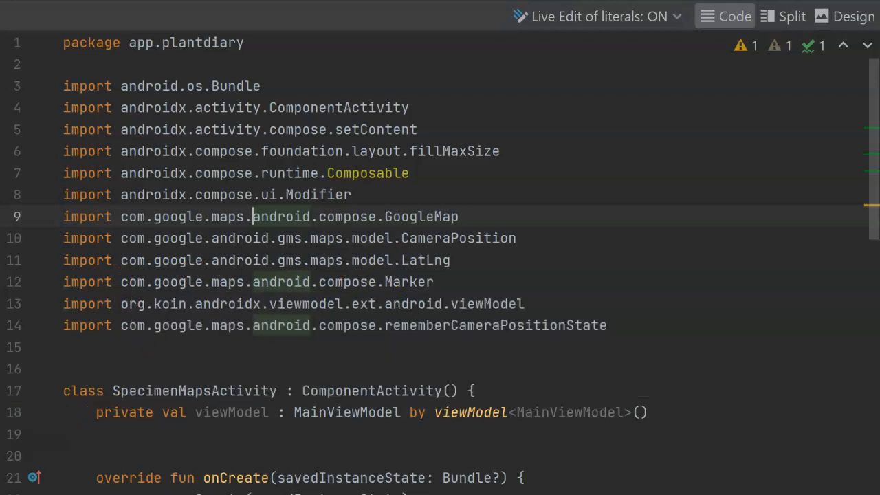
pyautogui.scroll(-3)
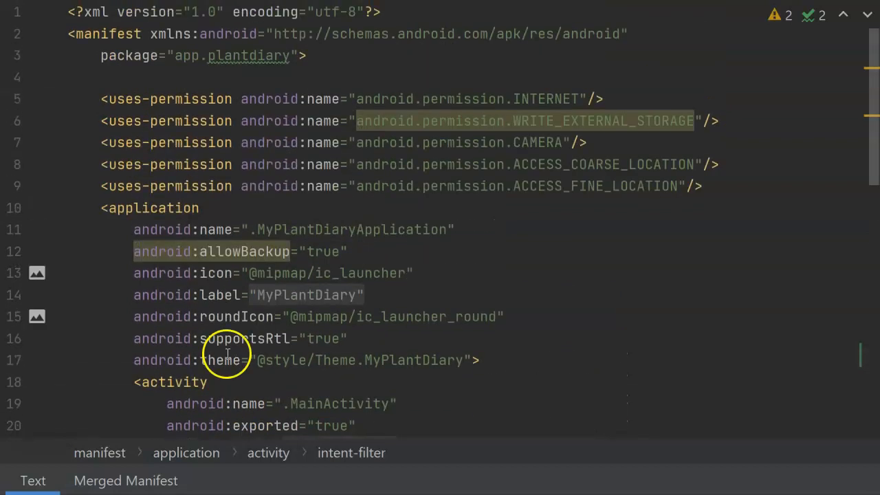
# Step: Add <activity android:name=".SpecimenMapsActivity"/> to AndroidManifest.xml after the main activity
pyautogui.scroll(-3)
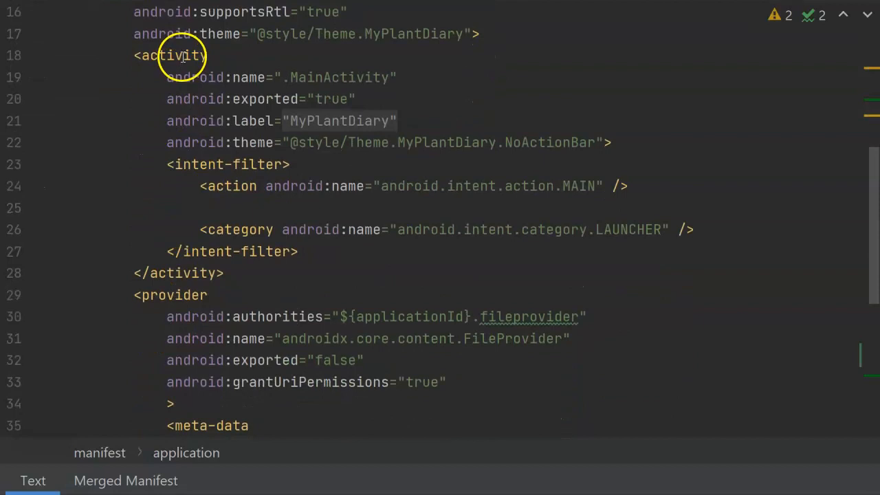
pyautogui.click(176, 294)
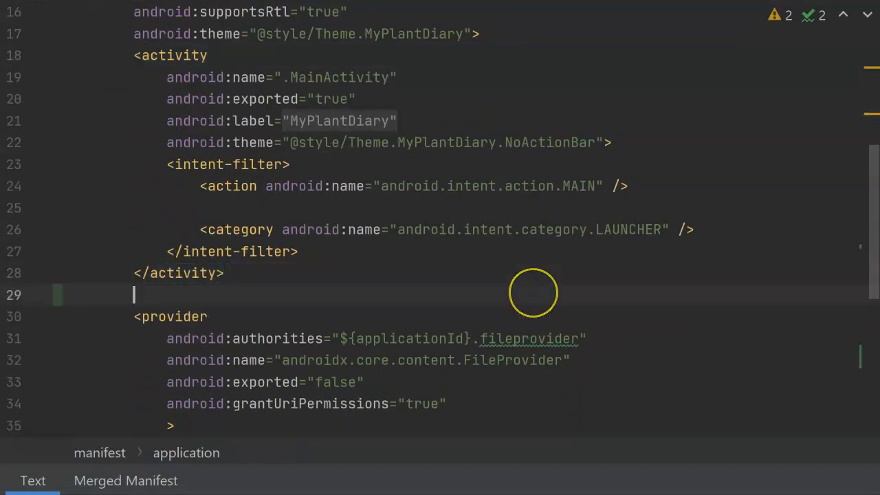
pyautogui.write('<')
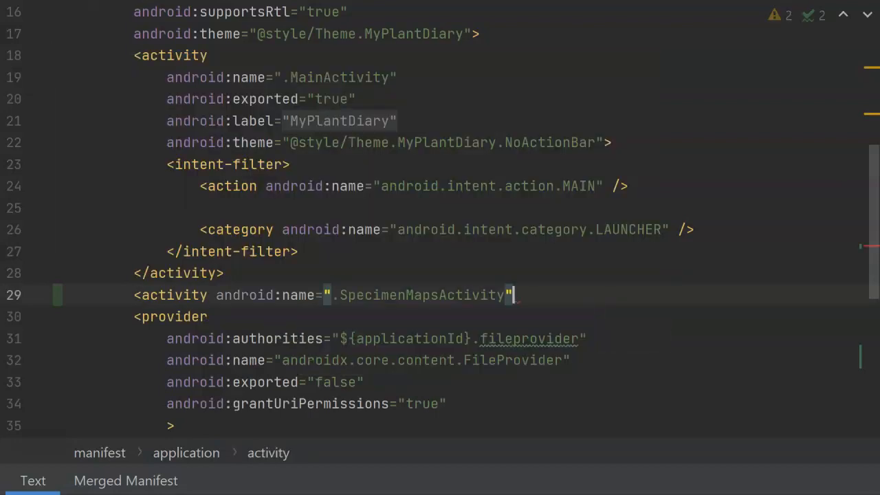
pyautogui.write('/>')
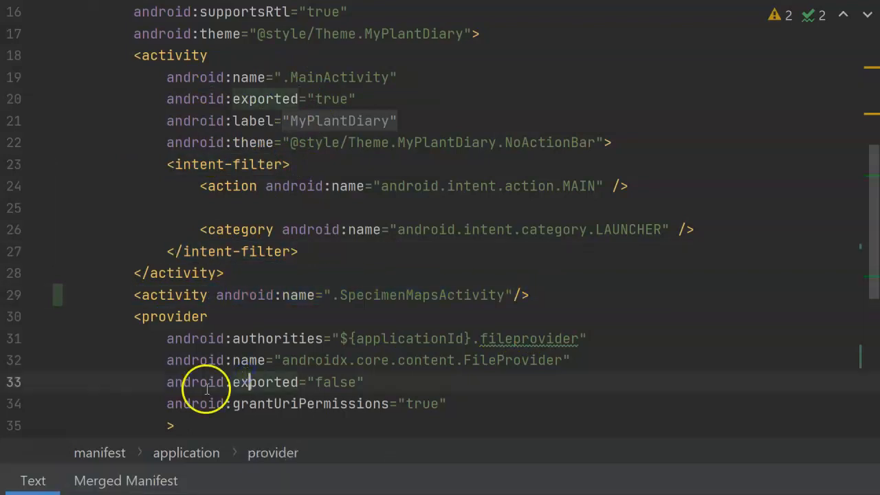
pyautogui.click(433, 294)
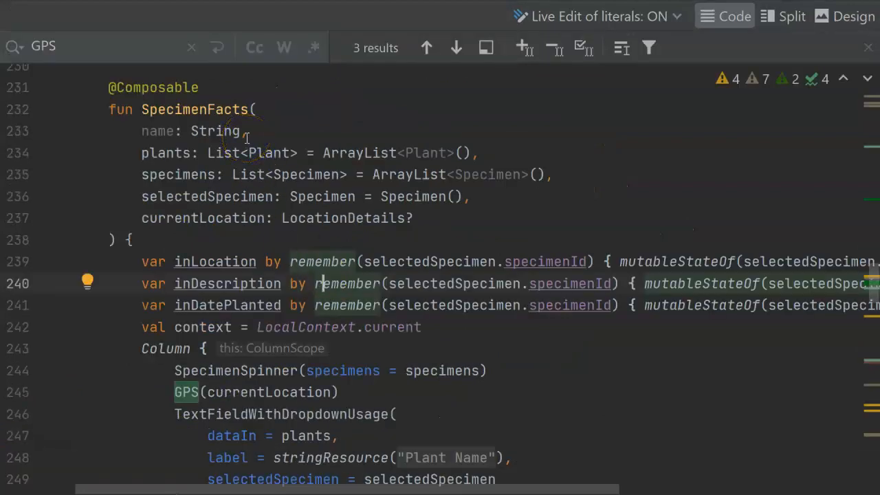
# Step: Duplicate the Photo Button block in SpecimenFacts and label the copy Map
pyautogui.scroll(-3)
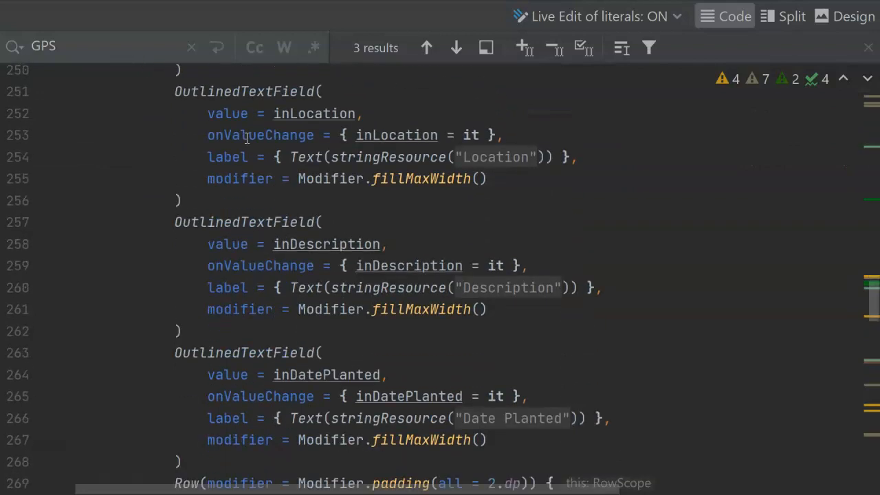
pyautogui.scroll(-3)
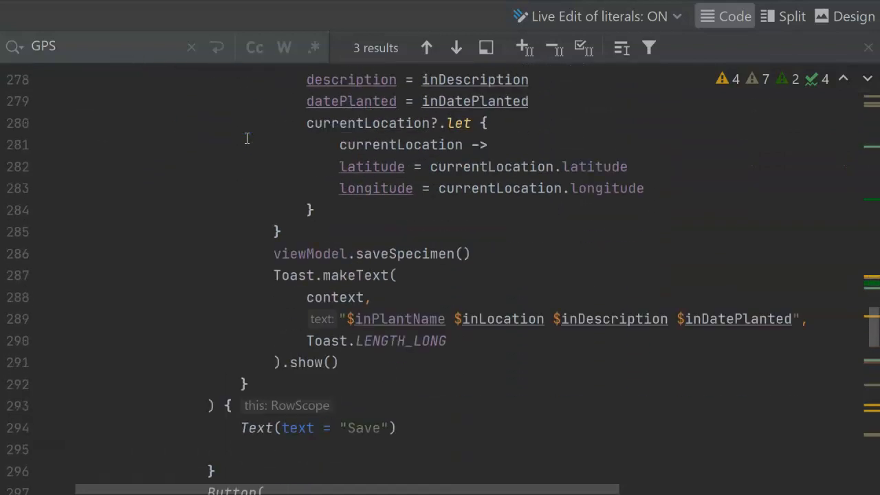
pyautogui.scroll(-3)
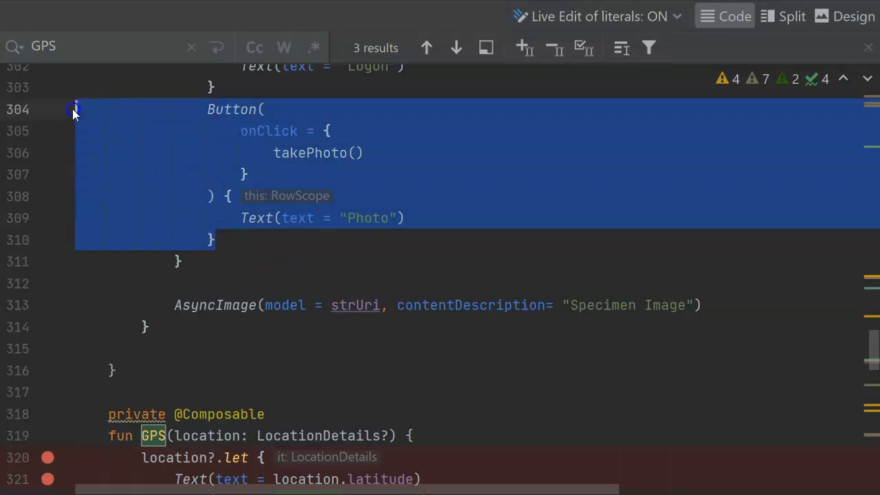
pyautogui.click(245, 239)
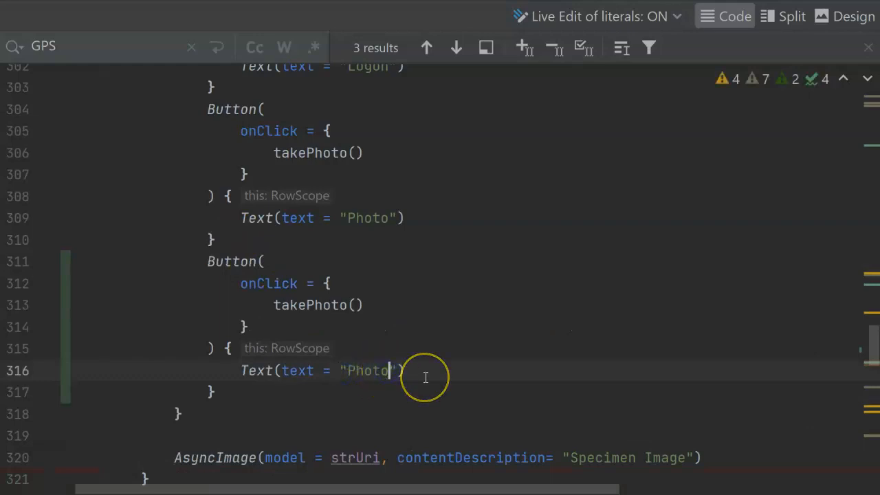
pyautogui.write('Map')
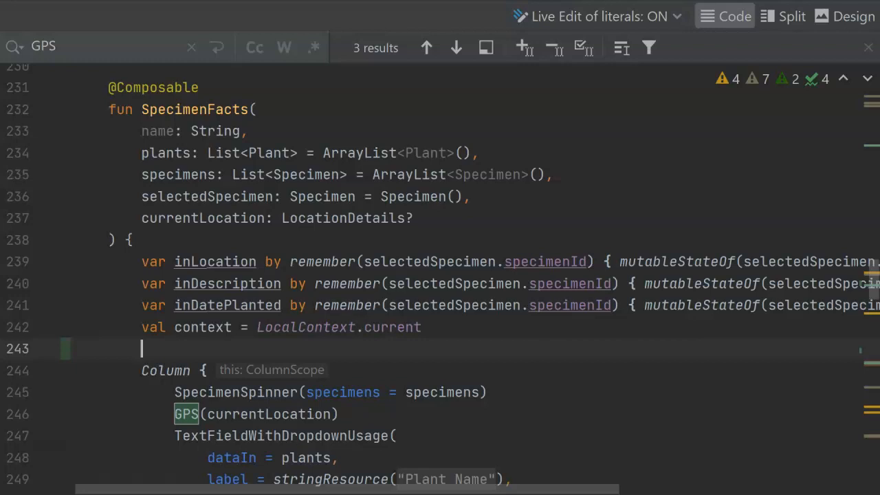
# Step: Declare val localContext = LocalContext.current in SpecimenFacts
pyautogui.write('val')
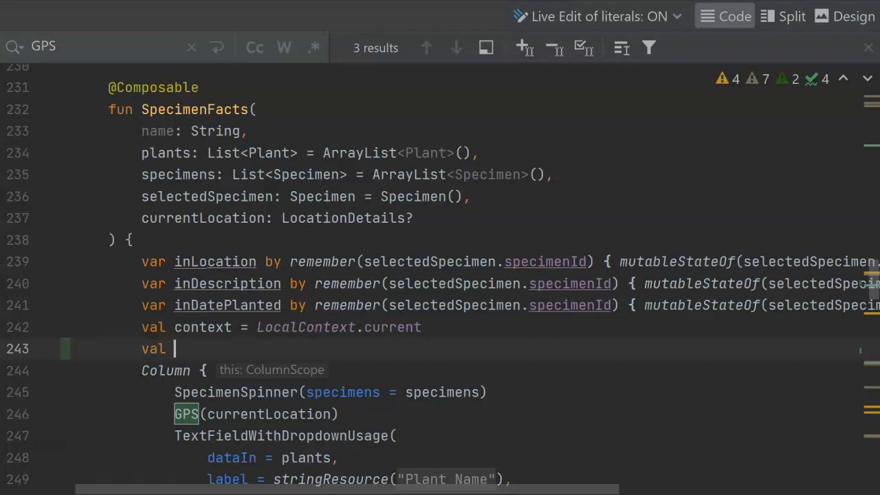
pyautogui.write('localContext = LocalContext.current')
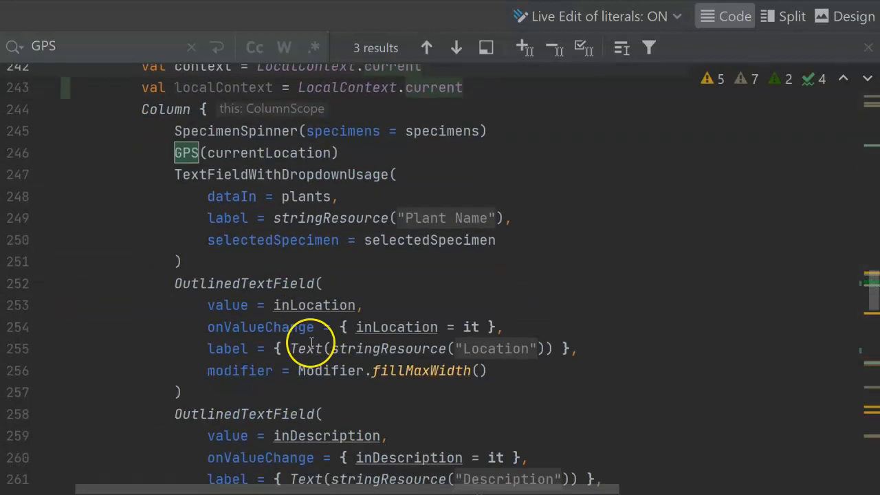
pyautogui.scroll(-3)
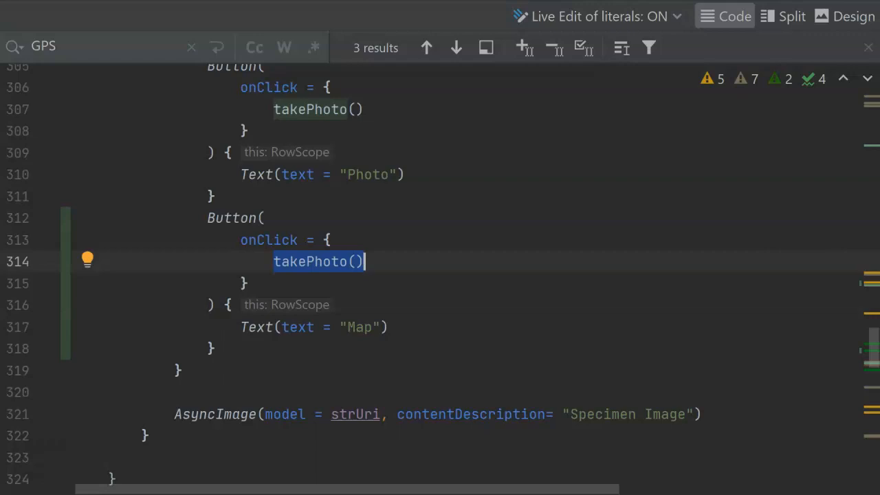
# Step: Have the Map button onClick call localContext.startActivity(Intent(localContext, SpecimenMapsActivity::class.java))
pyautogui.write('localContext.star')
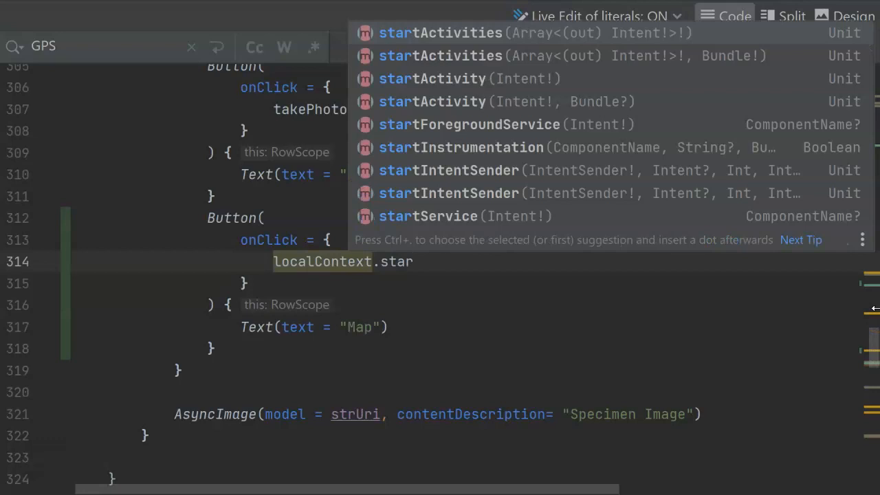
pyautogui.click(432, 79)
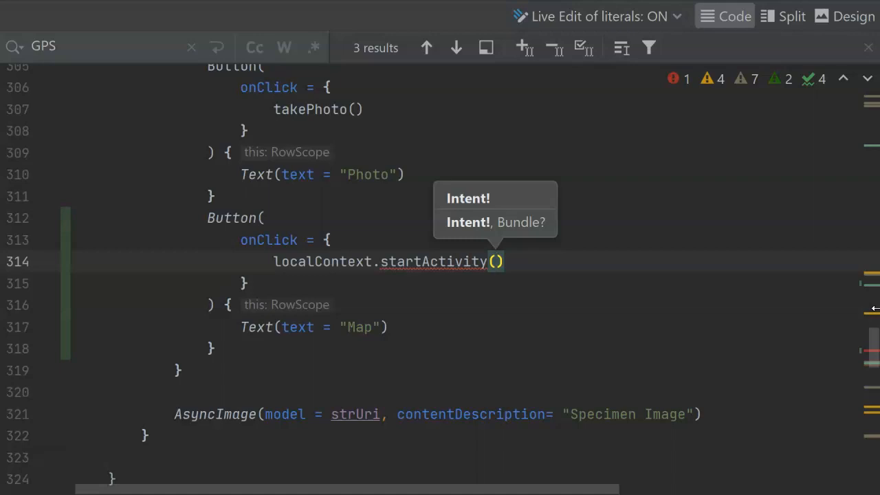
pyautogui.write('Intent(')
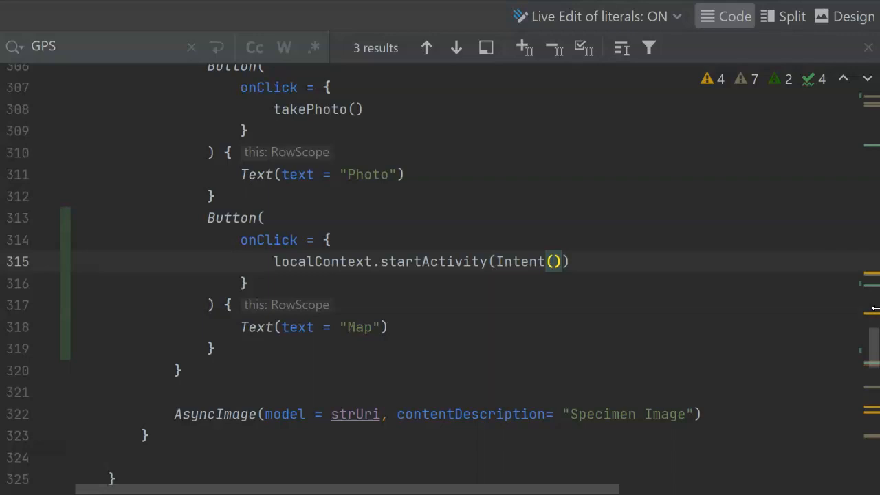
pyautogui.write('localContext,')
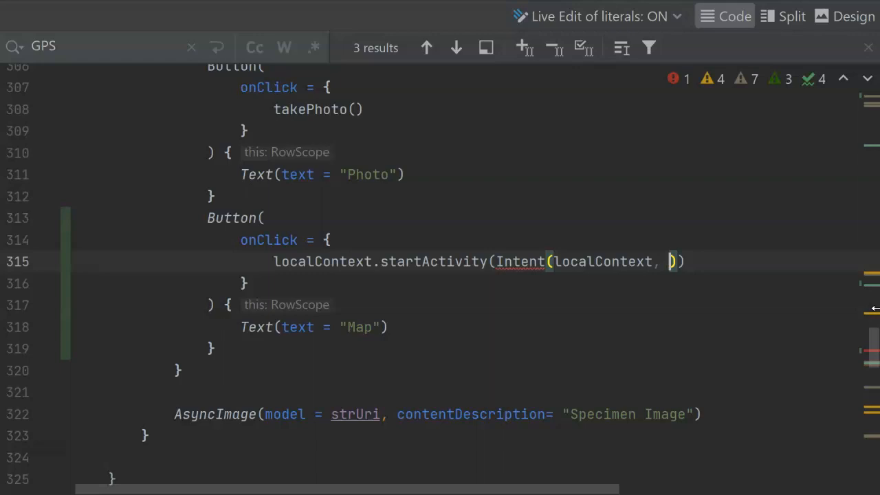
pyautogui.write('SpecimenMapsActivity::class.java')
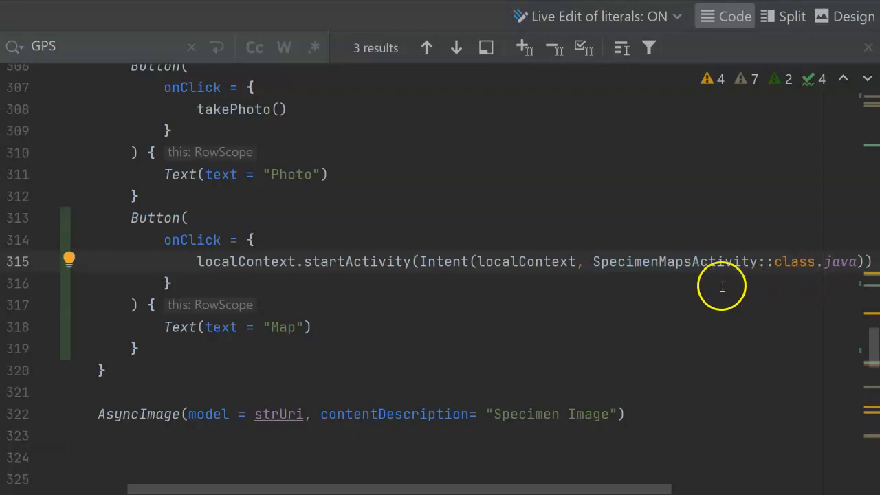
pyautogui.moveTo(624, 261)
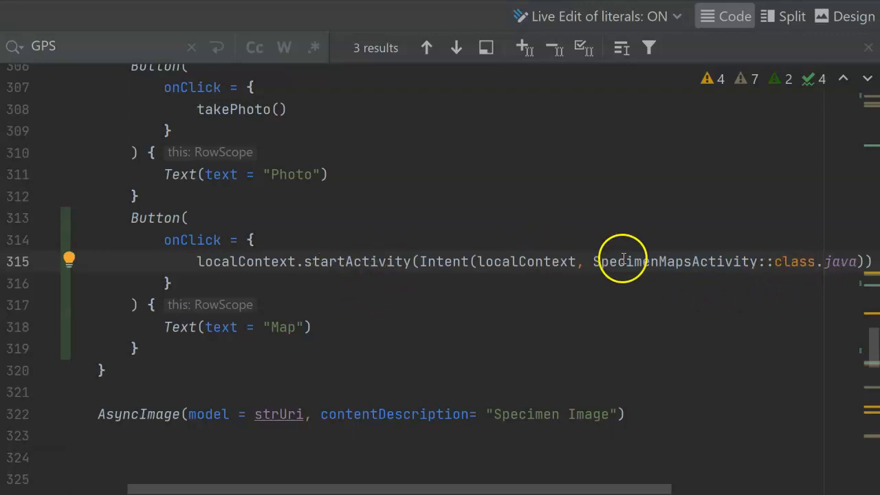
pyautogui.moveTo(698, 261)
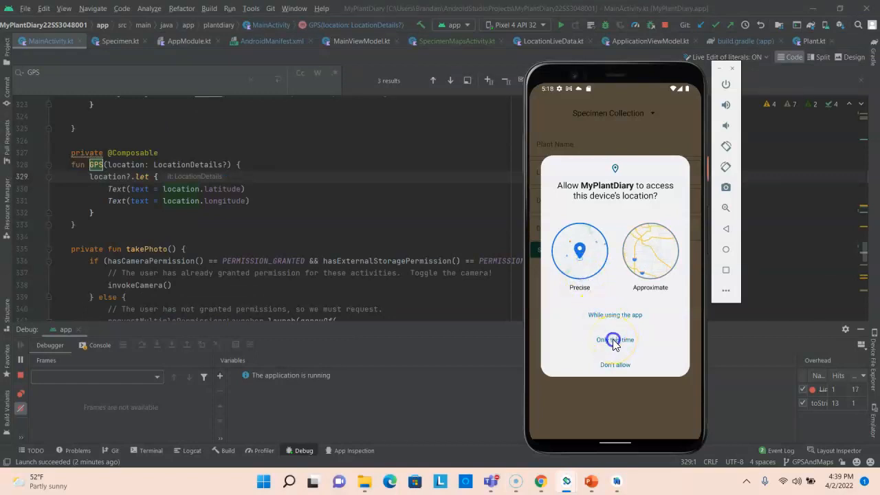
# Step: Allow location access in the emulator and launch the map screen via the Map button
pyautogui.click(615, 340)
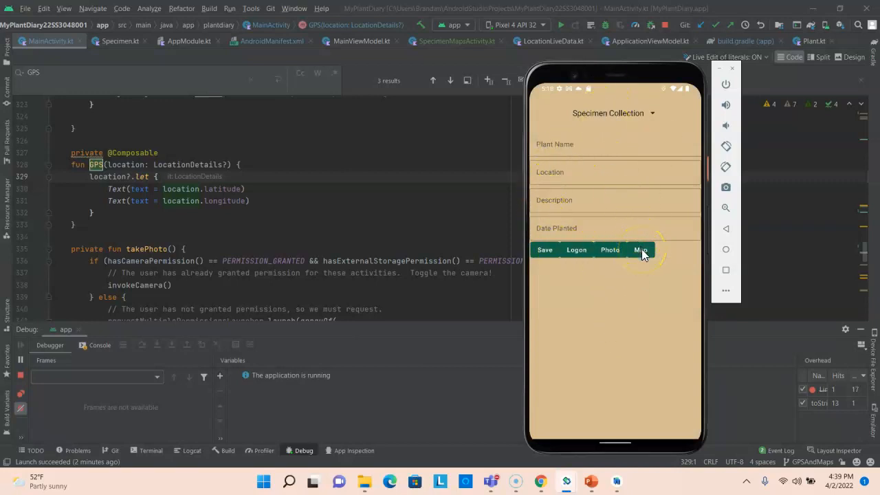
pyautogui.click(641, 250)
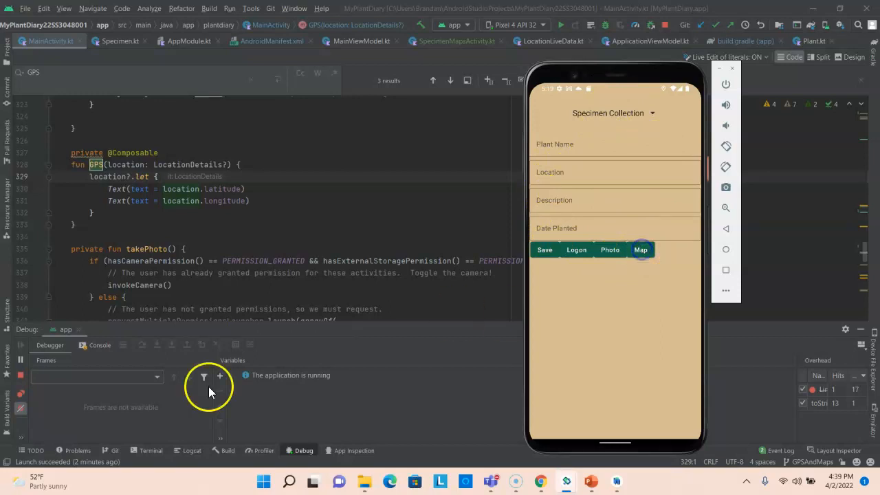
pyautogui.click(641, 250)
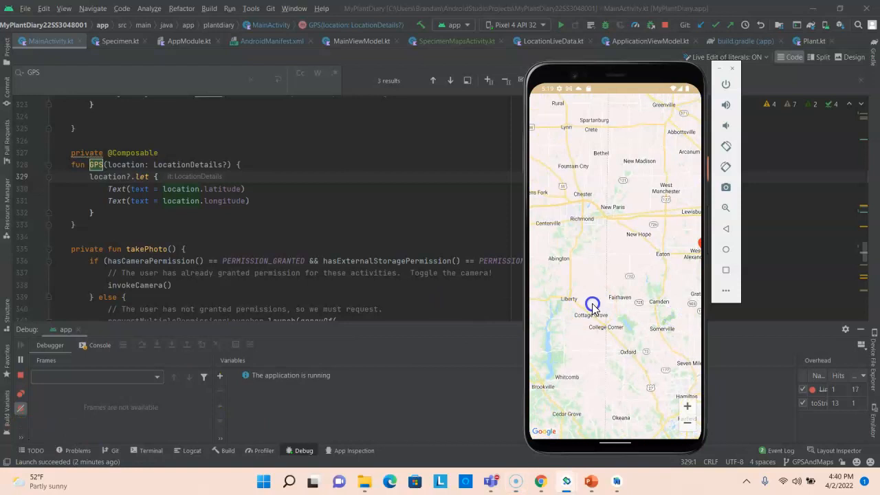
# Step: Pan the map near Cincinnati and reveal the Cincinnati marker's title and snippet
pyautogui.moveTo(593, 305); pyautogui.dragTo(578, 281)
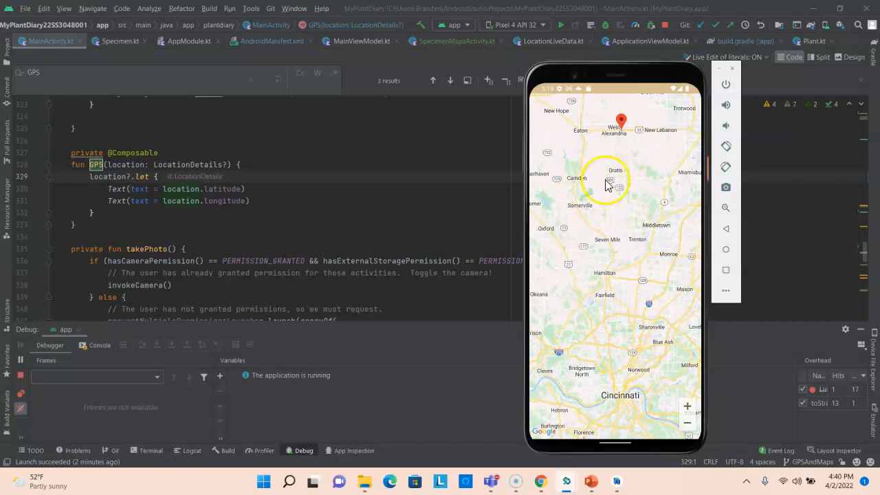
pyautogui.click(622, 119)
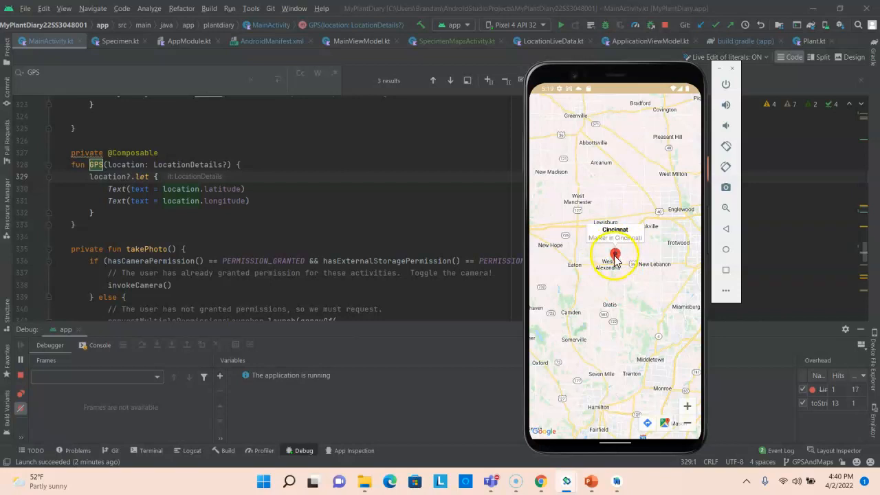
pyautogui.click(614, 256)
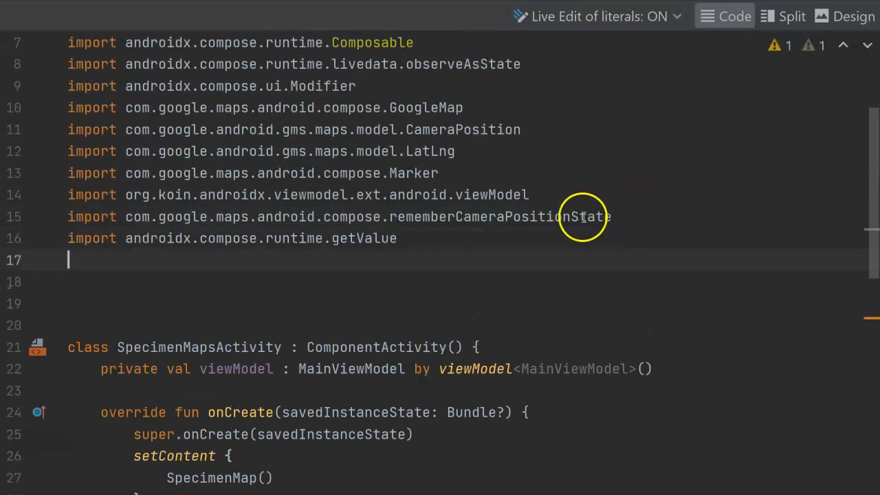
pyautogui.moveTo(503, 252)
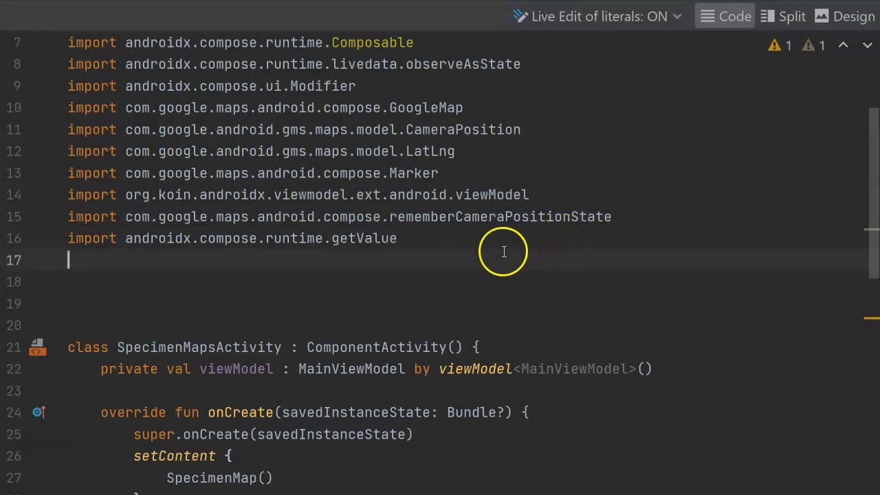
pyautogui.moveTo(206, 247)
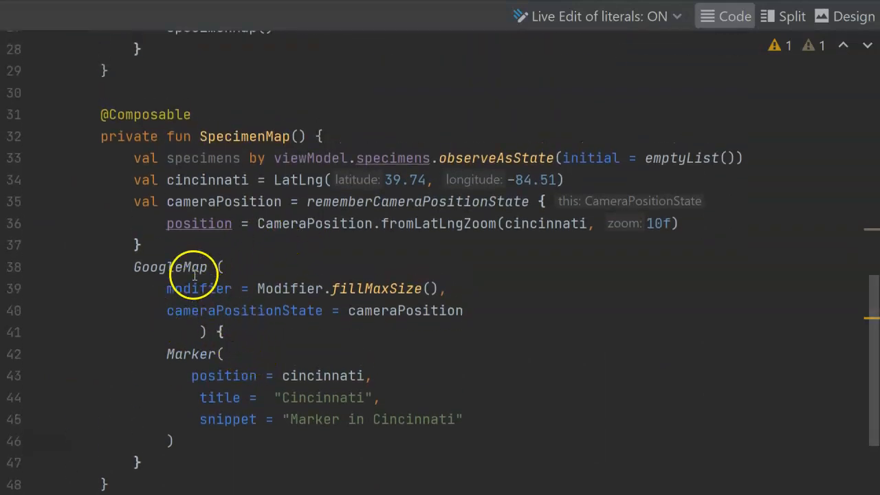
# Step: Start a specimens.forEach { loop after the Cincinnati Marker inside the GoogleMap block
pyautogui.click(168, 355)
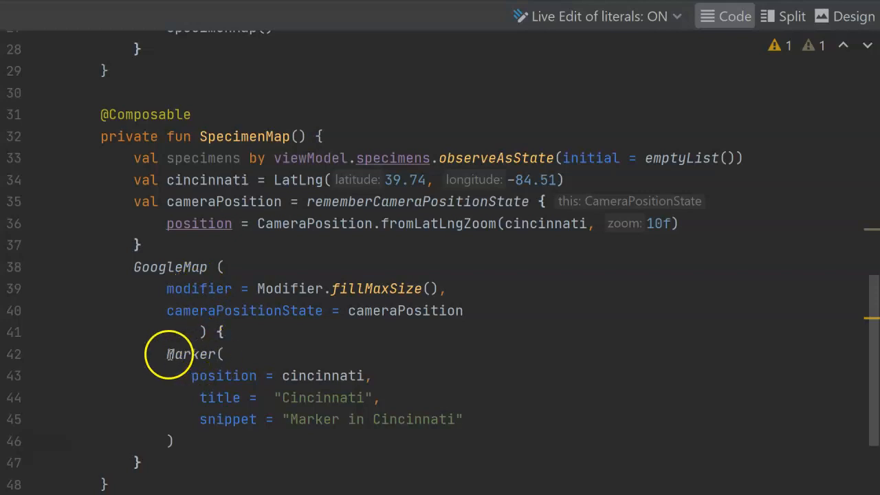
pyautogui.moveTo(145, 363)
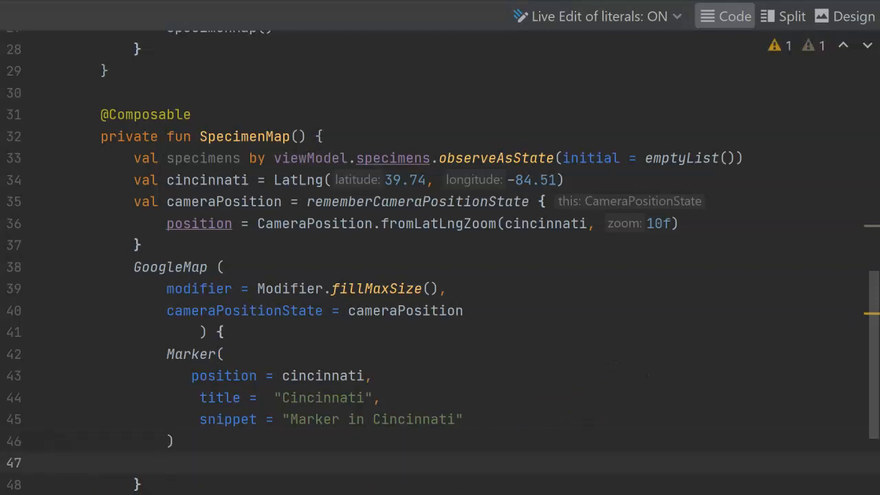
pyautogui.write('specimens.forEach {')
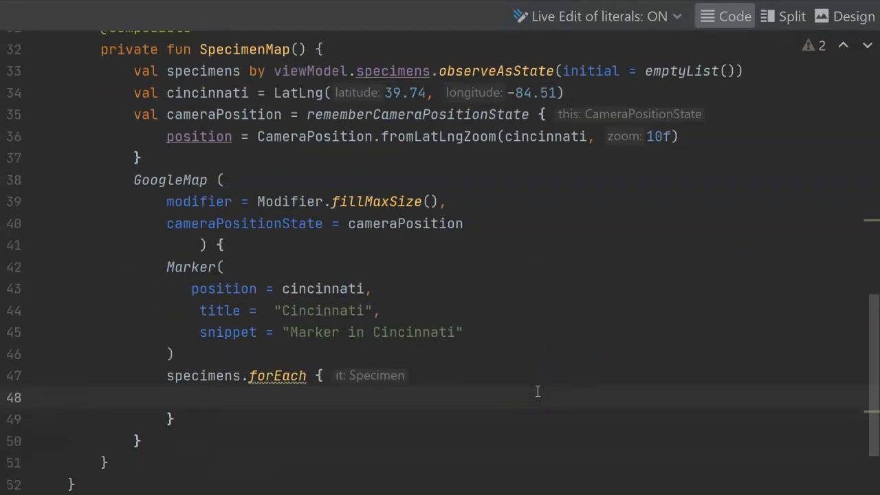
# Step: Add a per-specimen LatLng Marker with plantName, guarded by latitude/longitude isNotEmpty, and adjust the camera zoom
pyautogui.write('specimen ->')
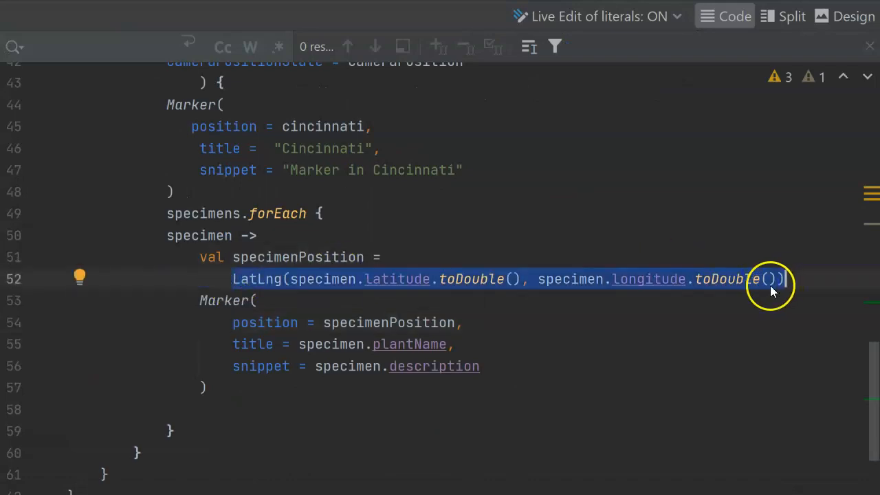
pyautogui.moveTo(337, 278)
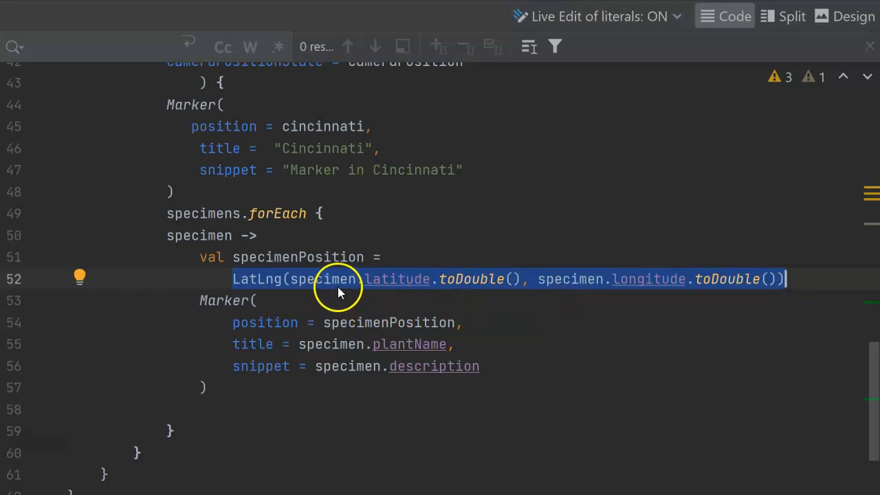
pyautogui.moveTo(275, 321)
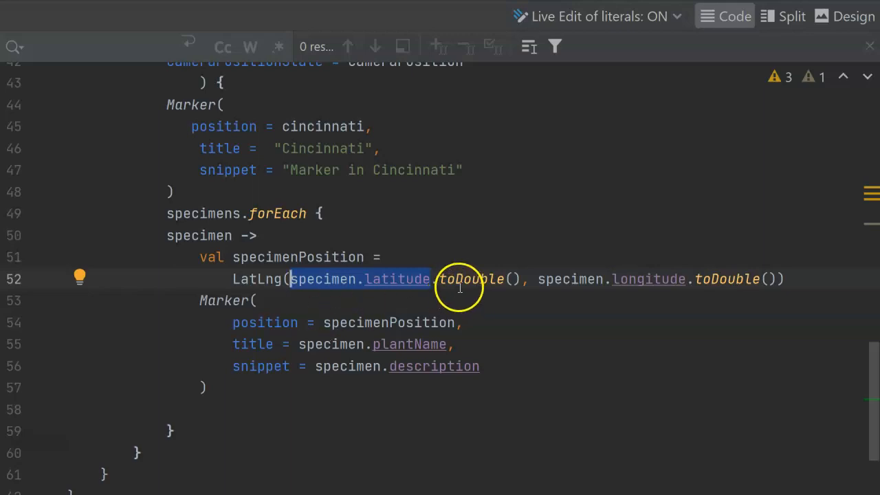
pyautogui.moveTo(462, 283)
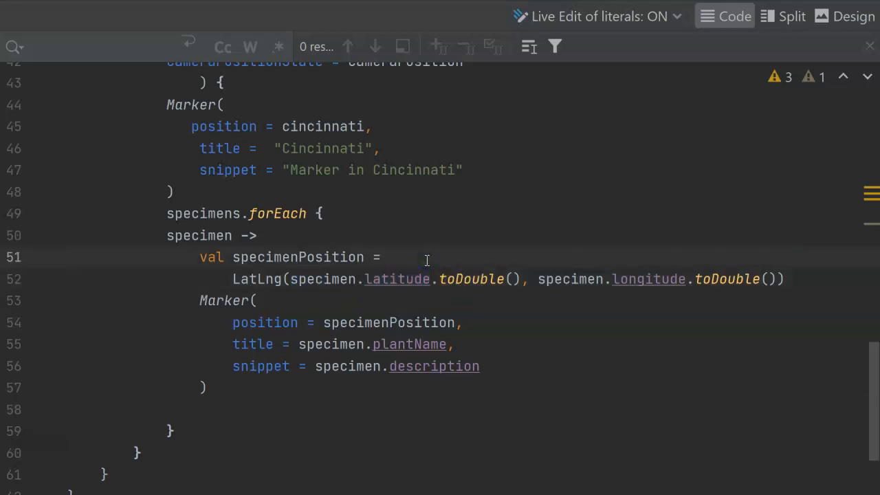
pyautogui.click(259, 235)
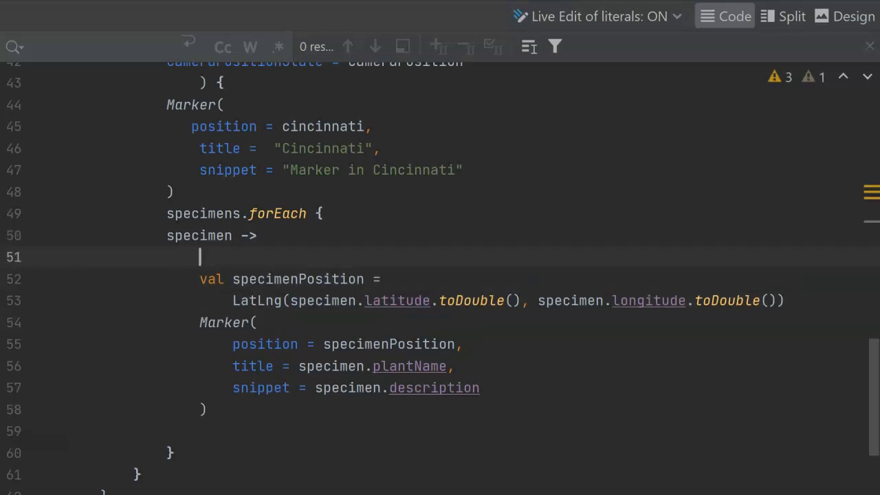
pyautogui.write('if (specimen.latitude.isNotEmpty() && specimen.longitude.isNotEmpty()) {')
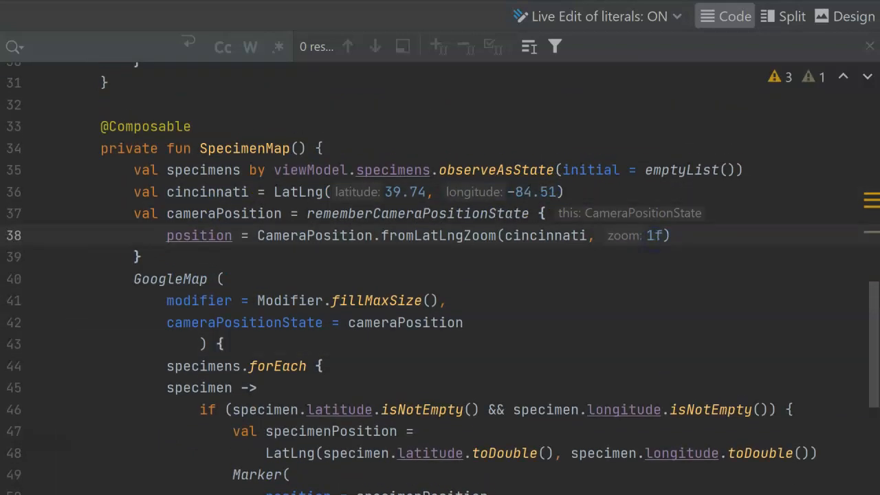
pyautogui.write('3')
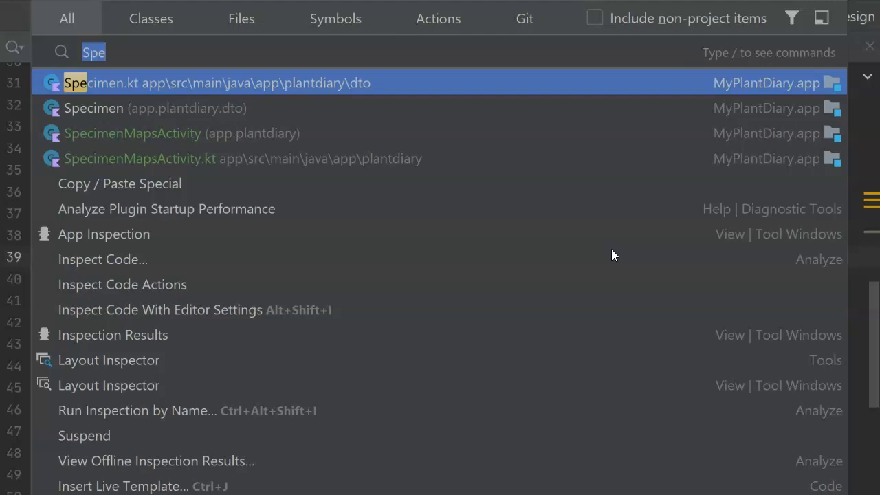
pyautogui.write('App')
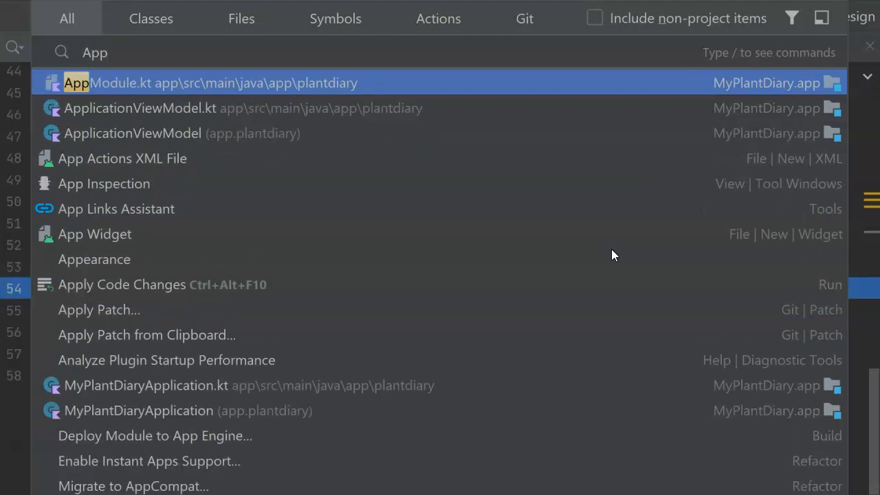
pyautogui.click(209, 82)
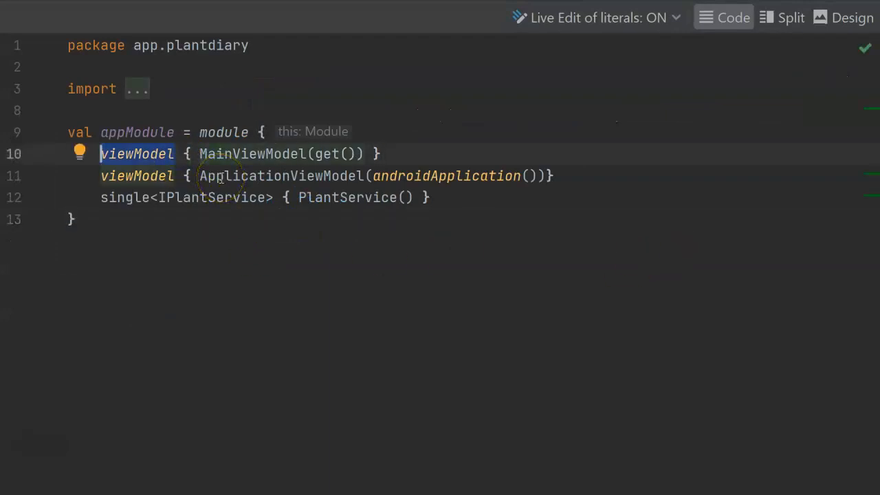
pyautogui.write('sign')
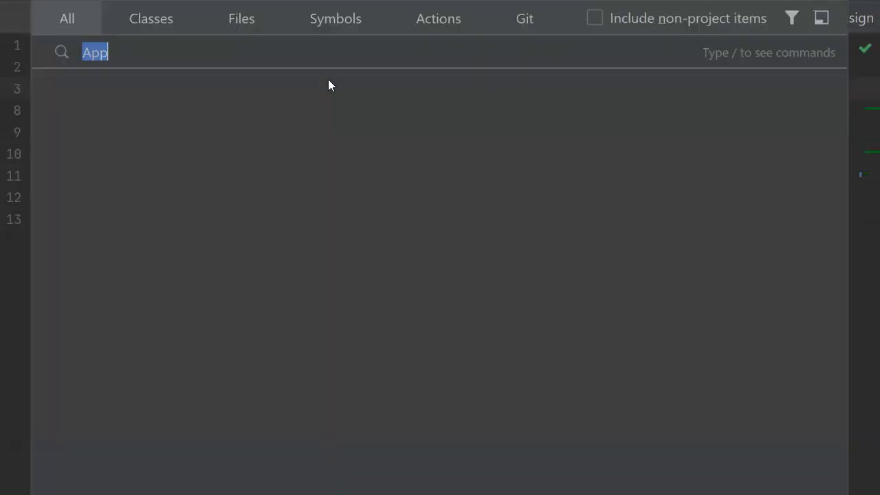
pyautogui.write('Spe')
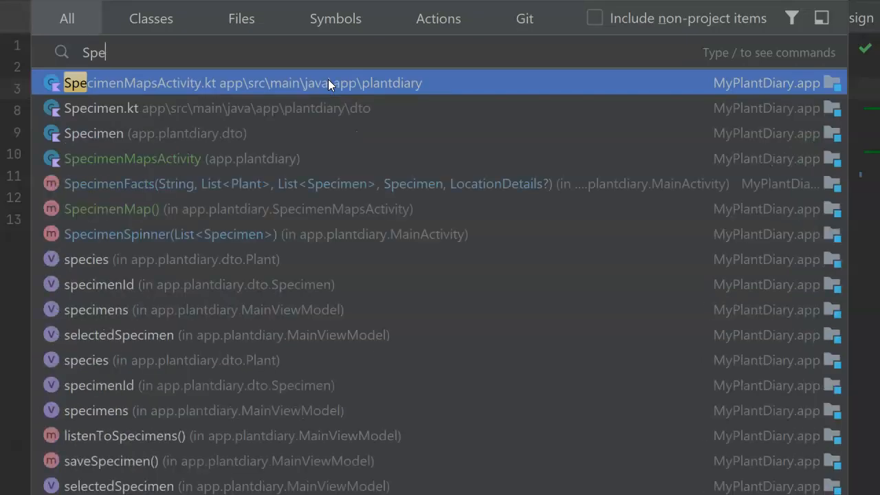
pyautogui.click(243, 82)
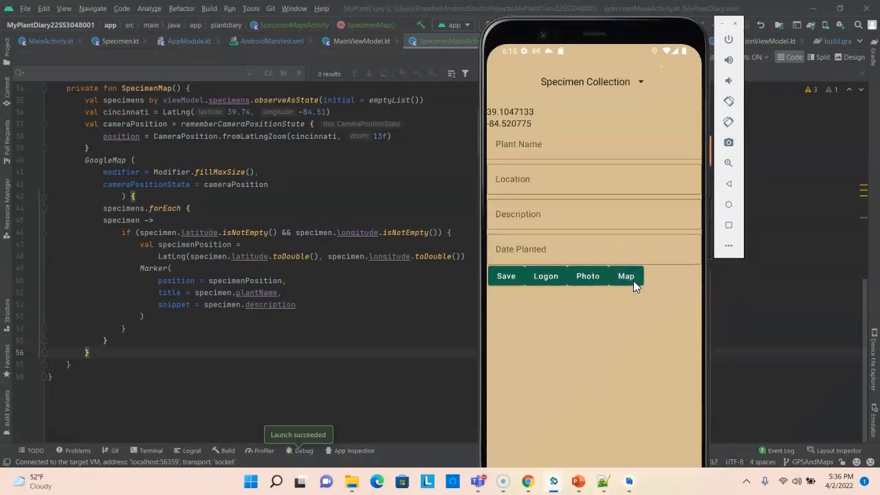
# Step: Launch the specimen map from the running app and zoom out to see the markers
pyautogui.click(624, 275)
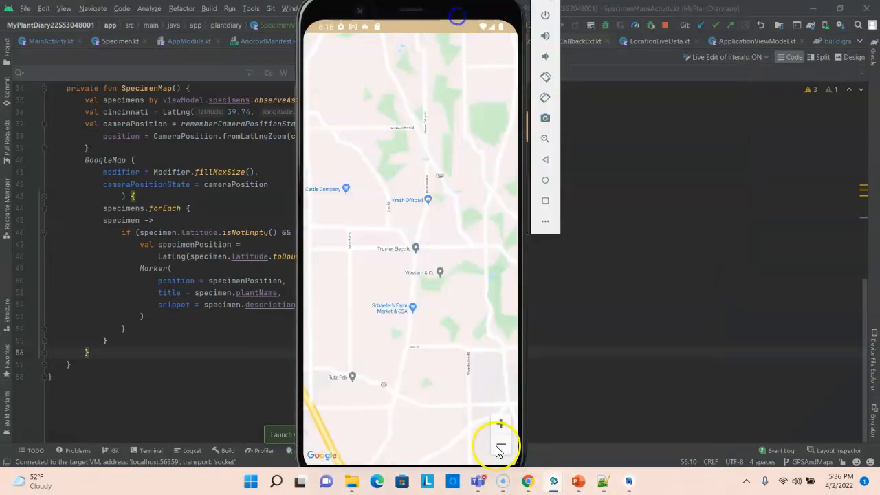
pyautogui.click(500, 426)
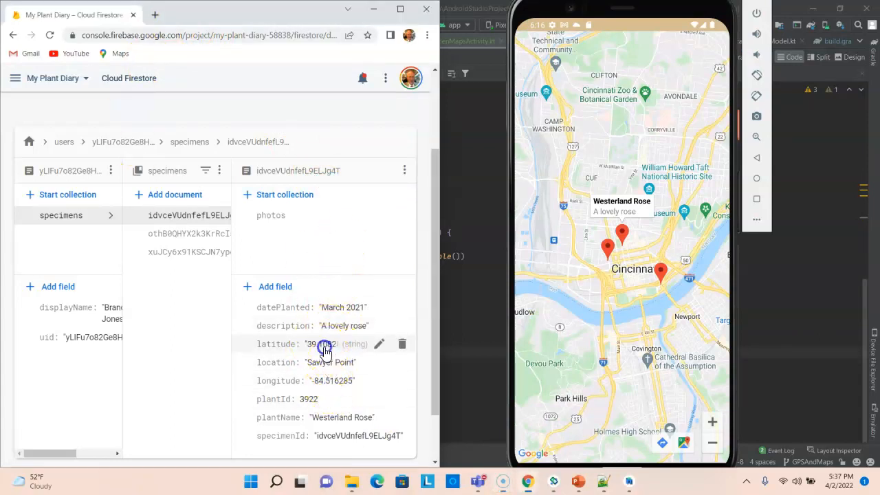
# Step: Edit Westerland Rose's Firestore latitude to 39.90828 and update its longitude so the marker moves
pyautogui.click(379, 343)
pyautogui.write('39.90828')
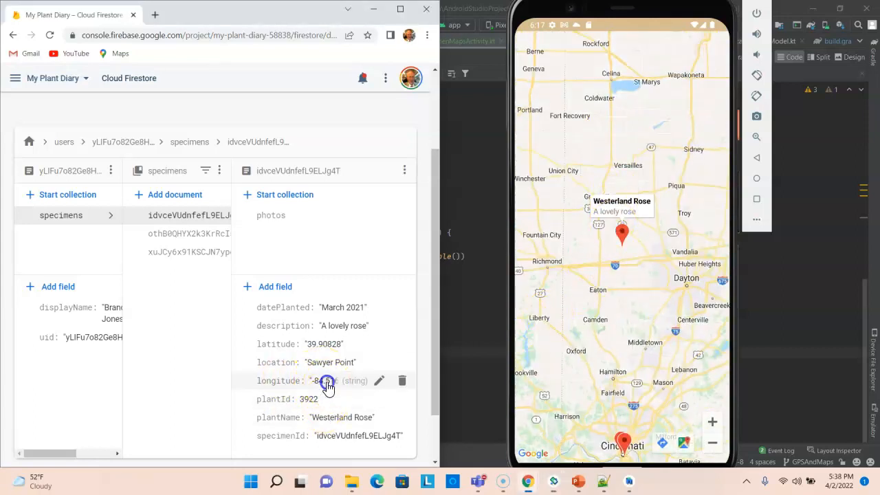
pyautogui.click(380, 379)
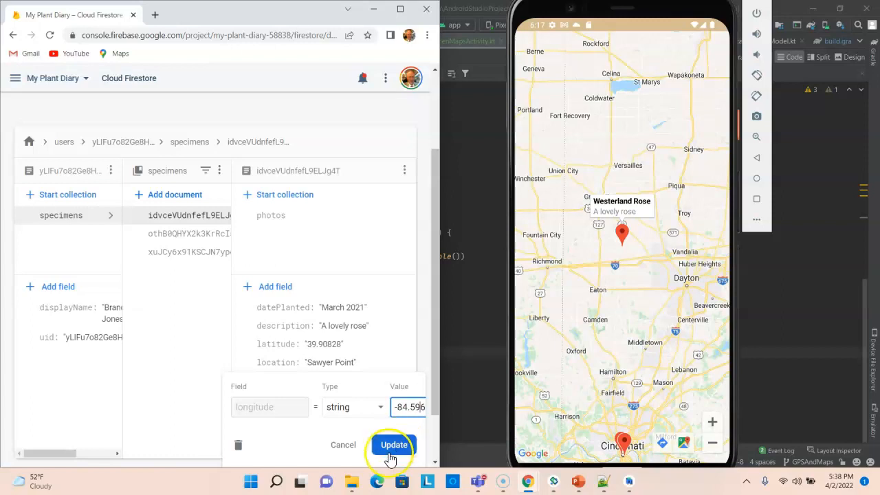
pyautogui.click(393, 445)
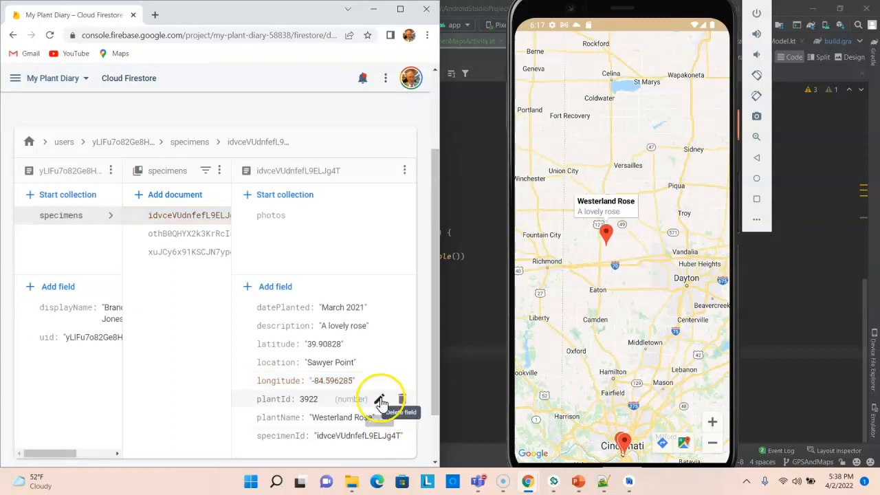